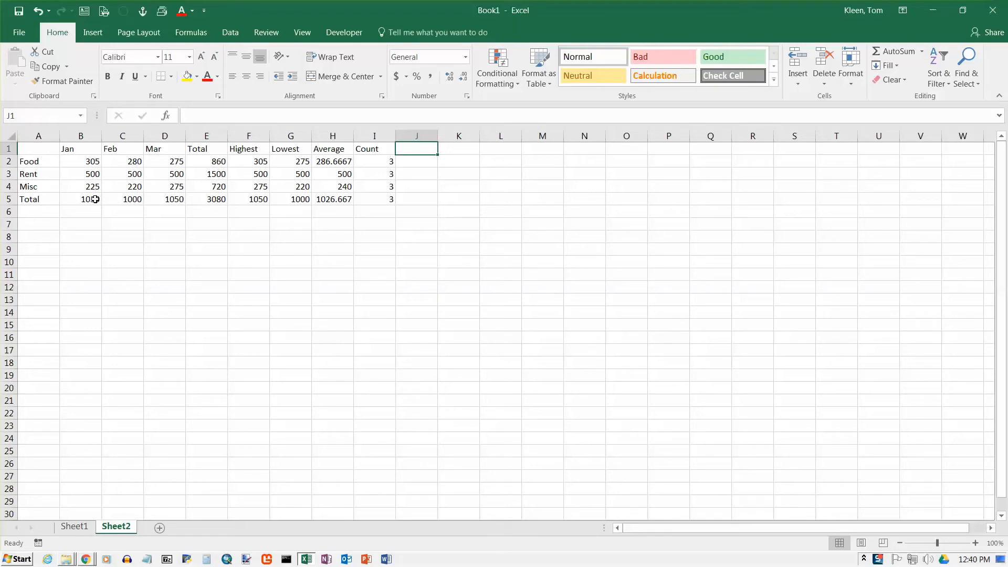
Copy the Jan total formula into K14 as =SUM(K11:K13), then clear it
double_click(82, 199)
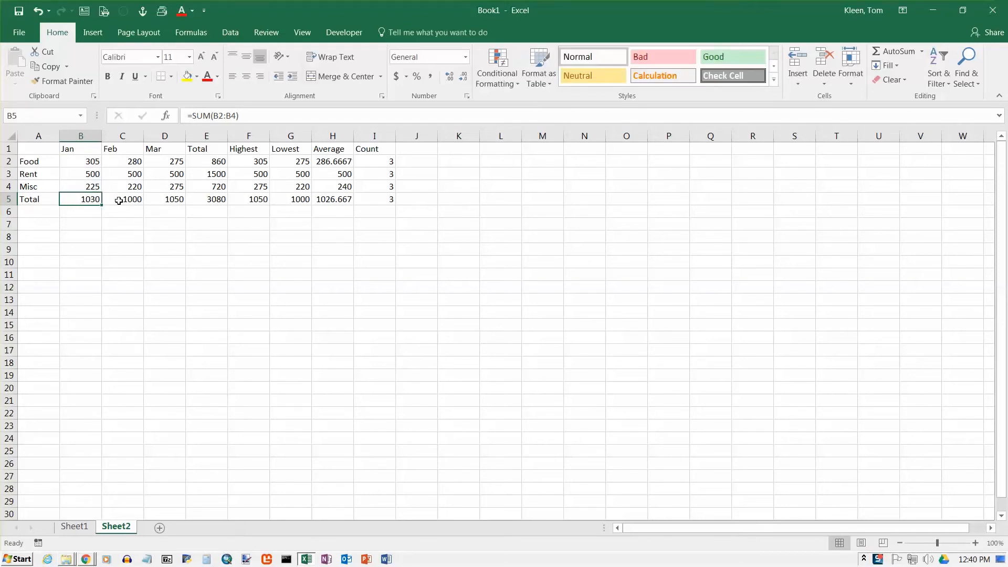
key("ctrl+c")
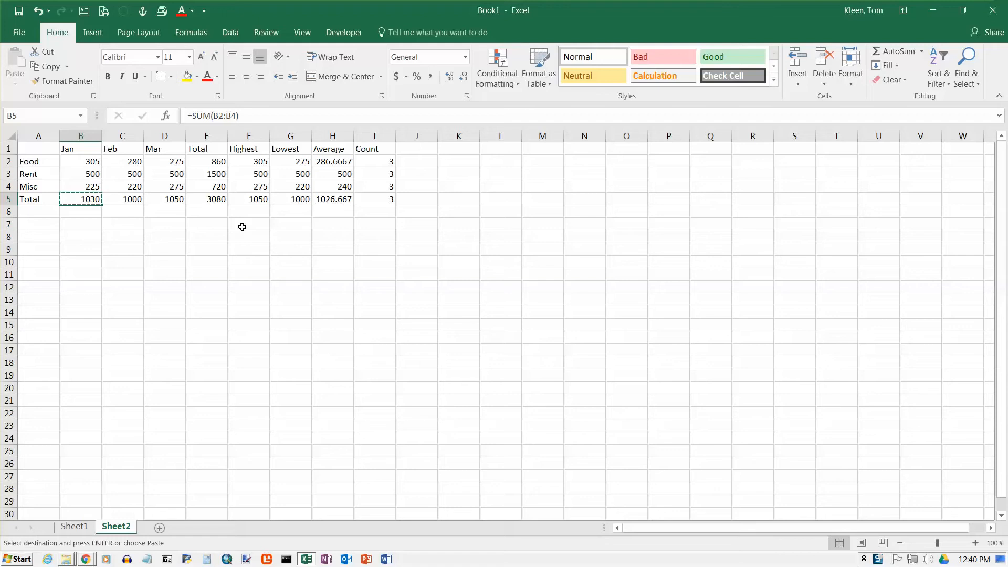
left_click(459, 313)
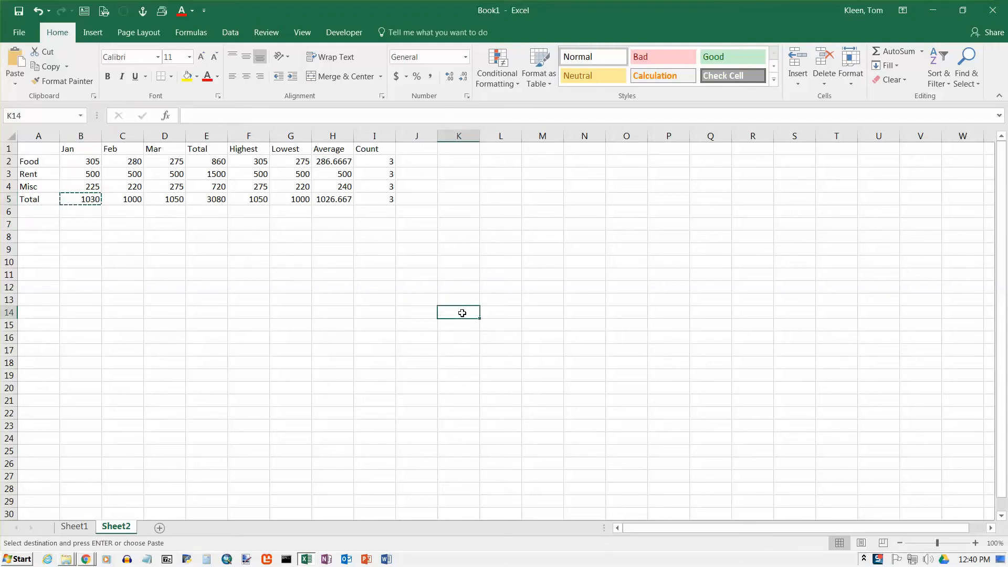
type("=SUM(K11:K13)")
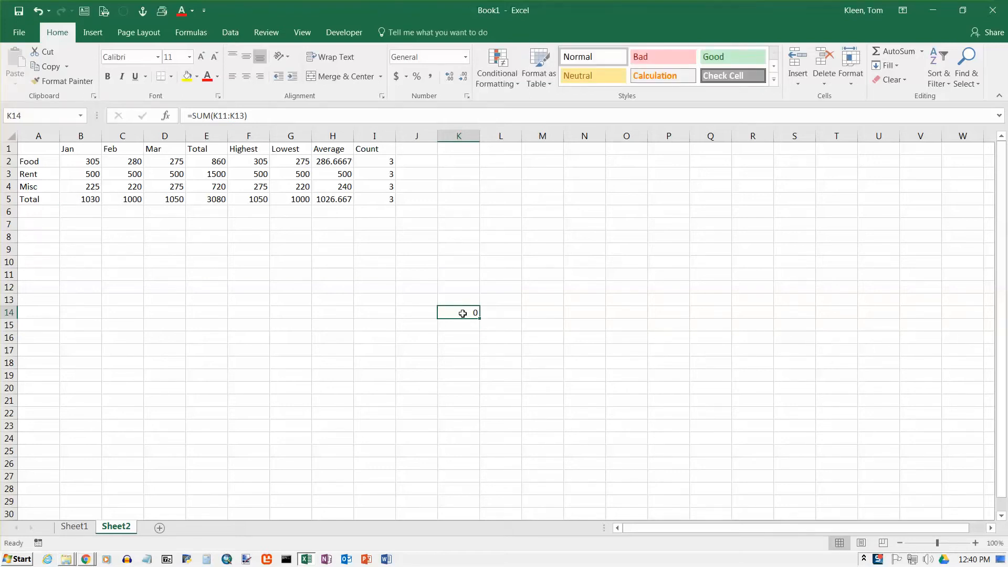
key("Delete")
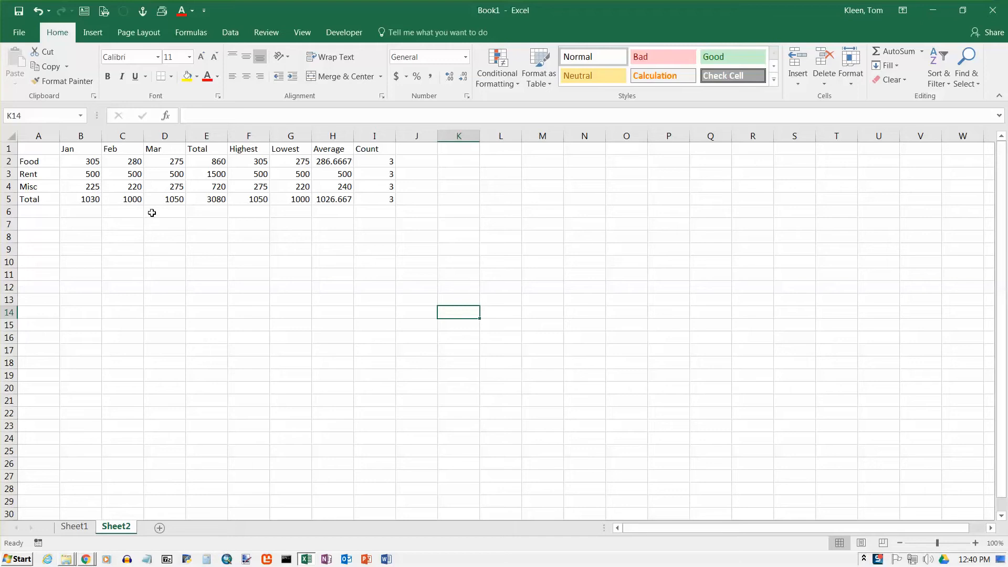
mouse_move(169, 177)
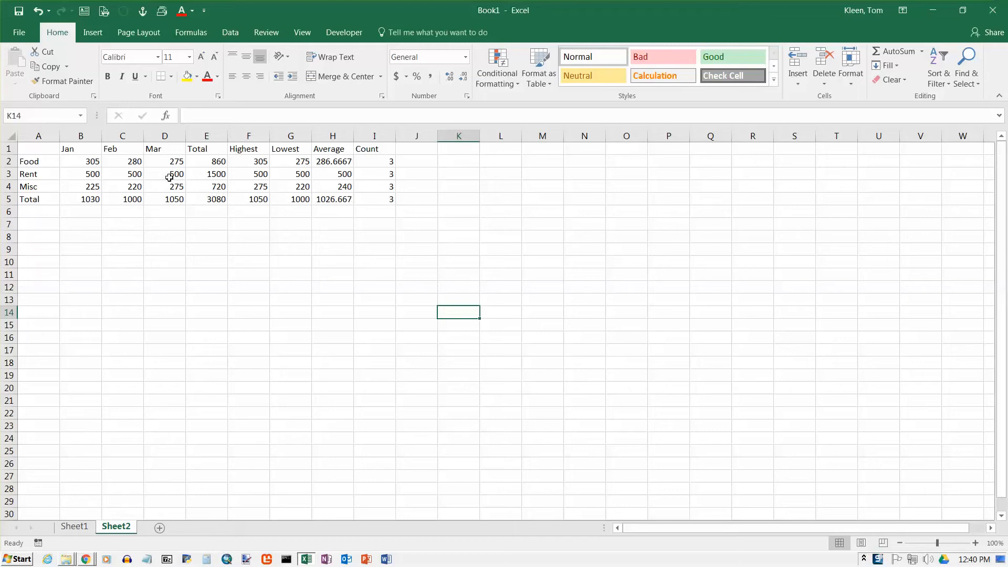
mouse_move(66, 151)
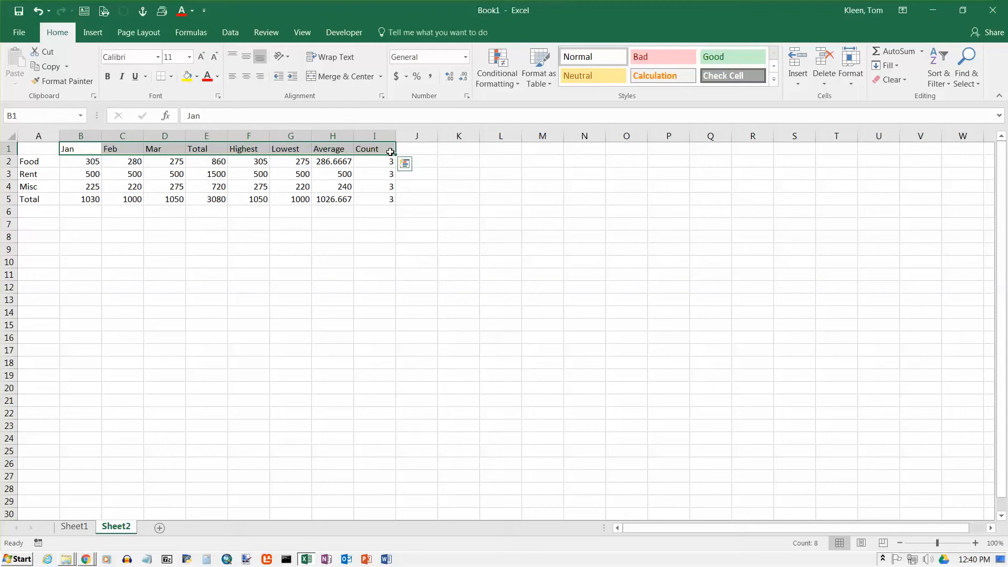
Add the Percent heading in J1 and apply Heading 4 to B1:J1 and A2:A5
type("P")
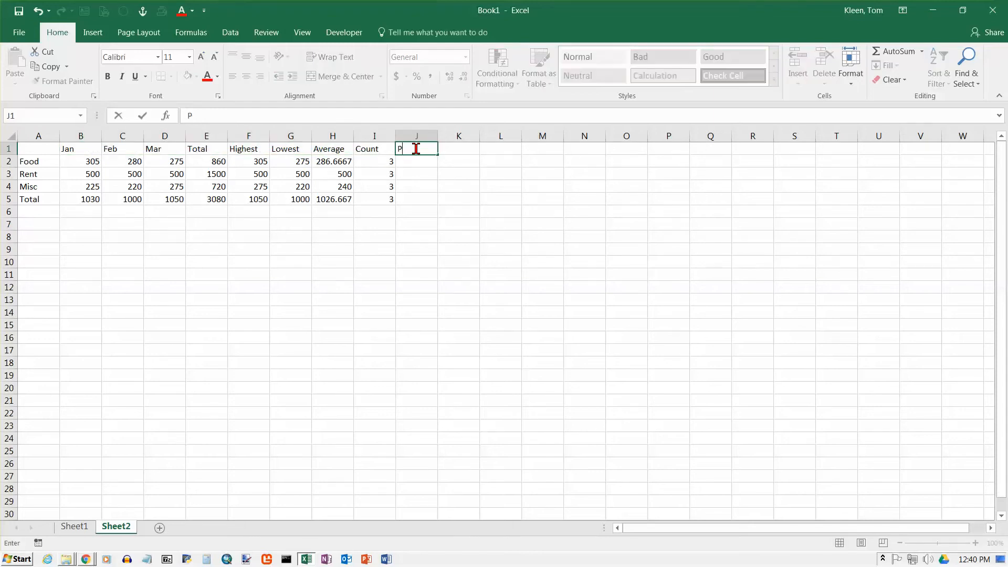
key("enter")
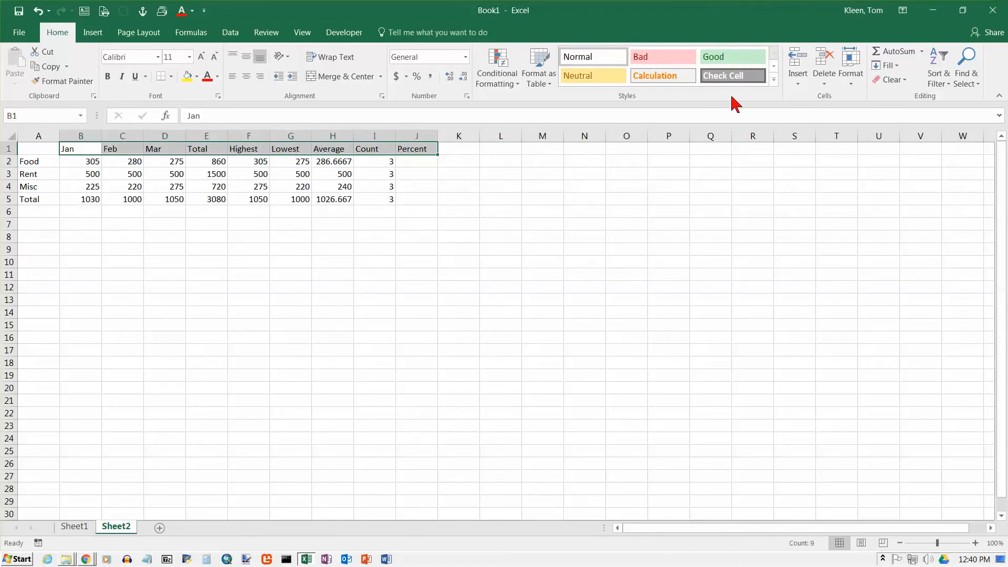
left_click(772, 66)
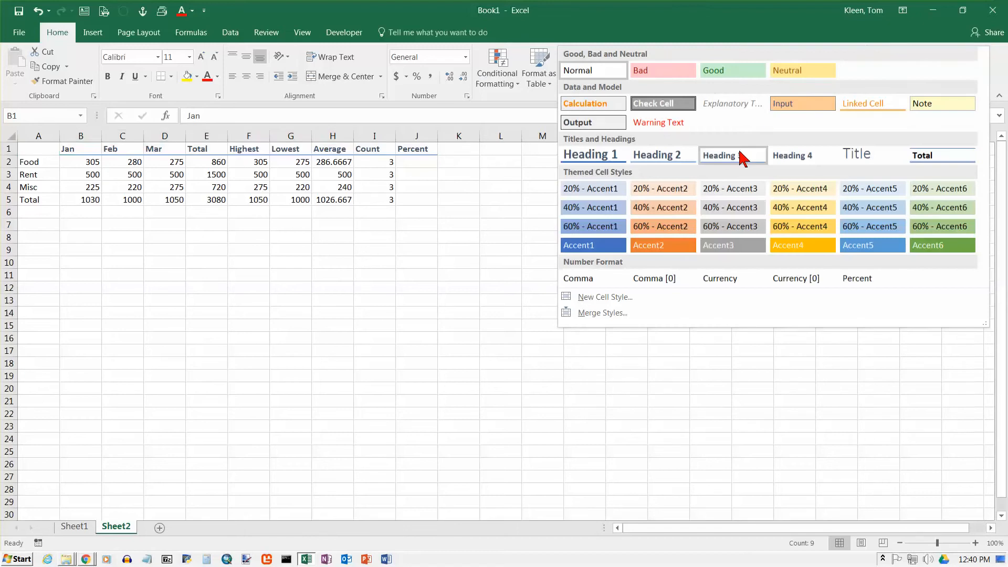
left_click(731, 155)
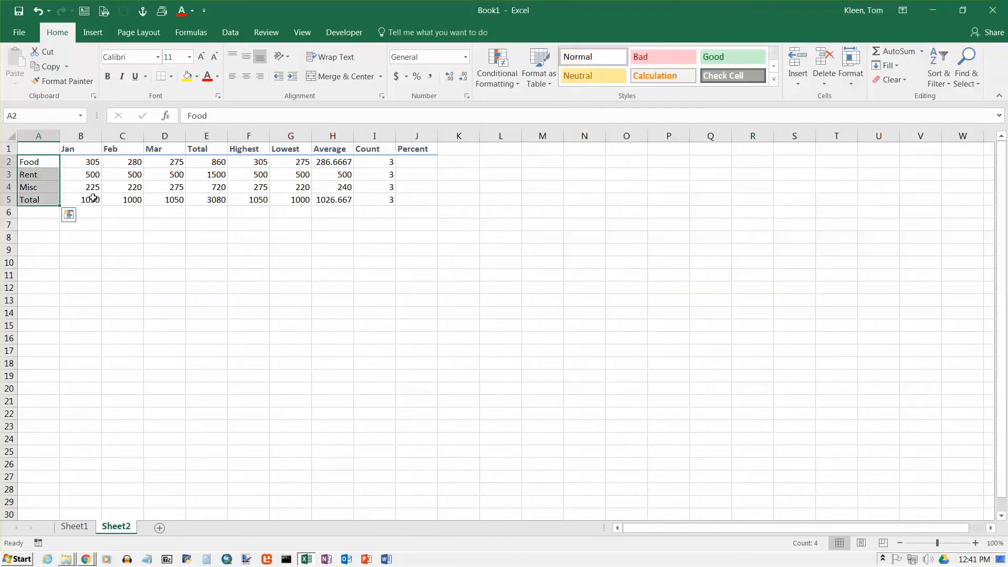
left_click(773, 85)
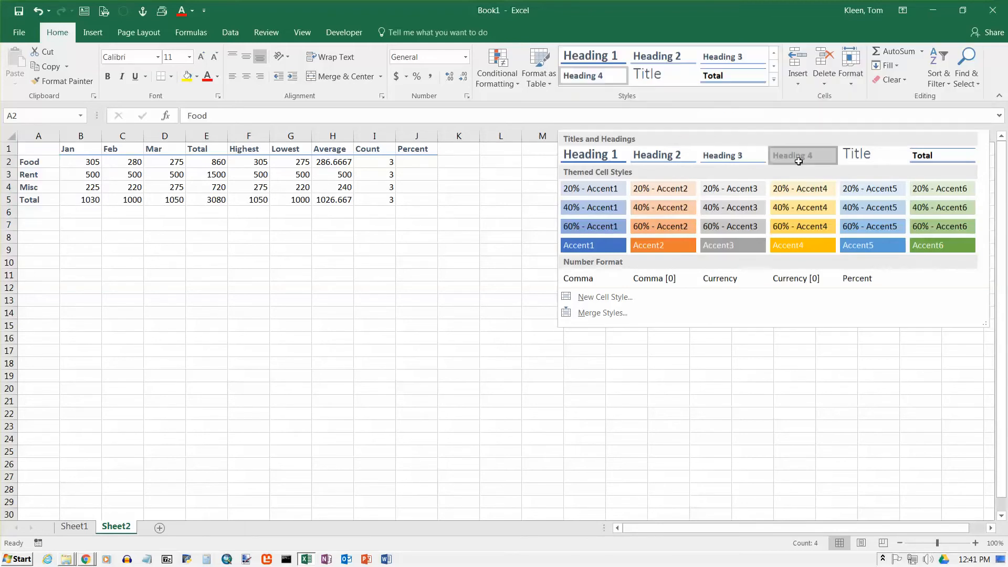
left_click(801, 155)
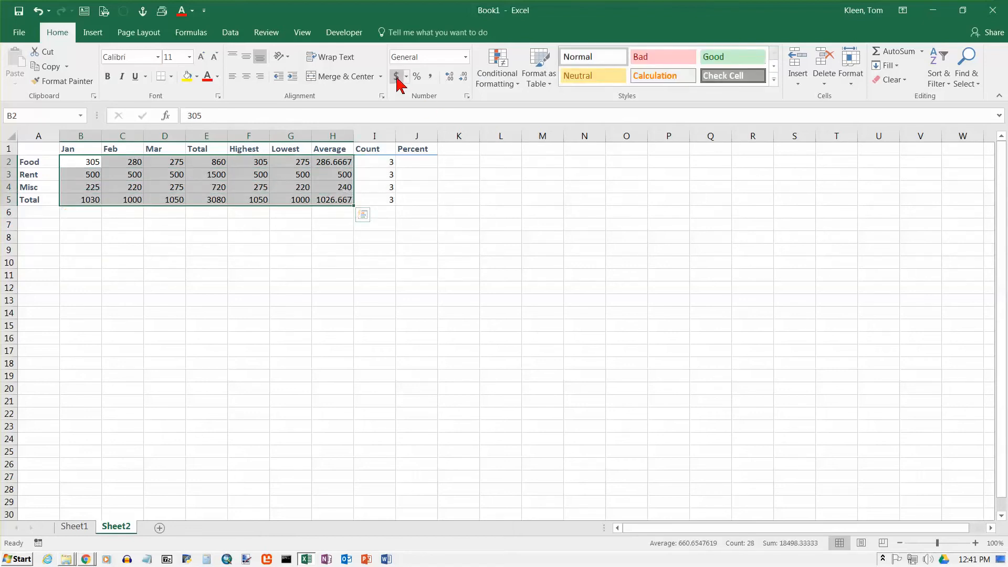
Format B2:H5 as Accounting numbers with no decimal places
left_click(396, 76)
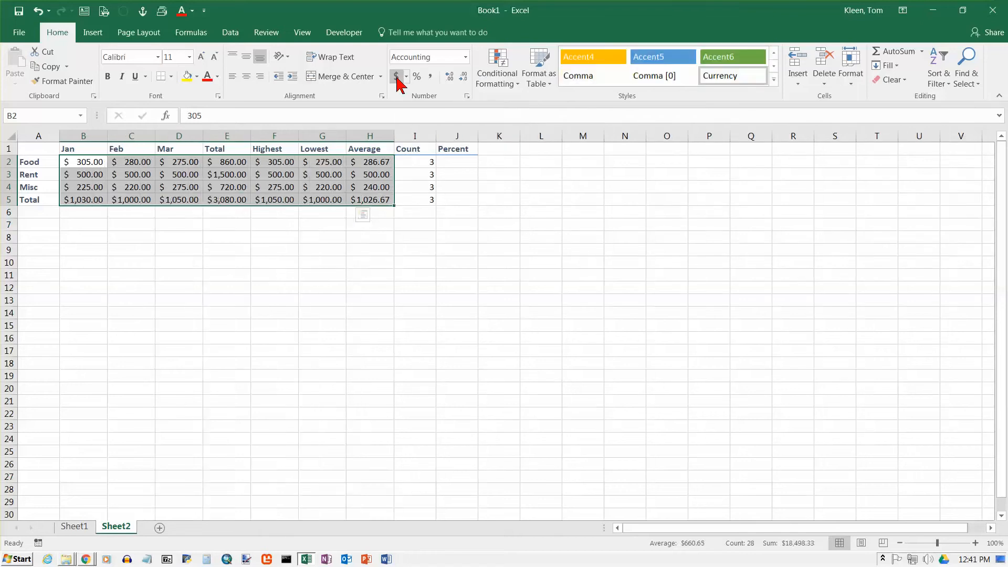
left_click(407, 75)
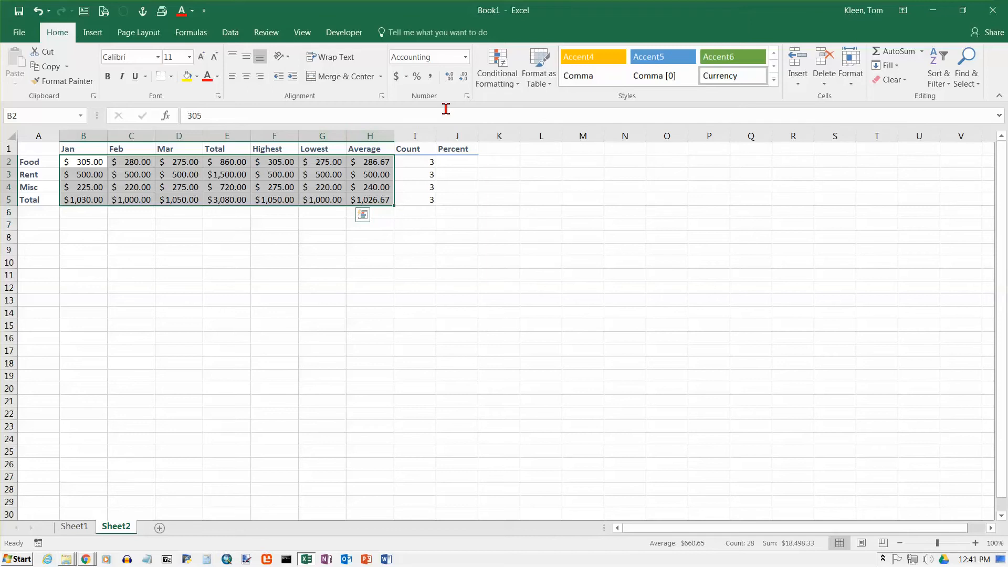
mouse_move(462, 75)
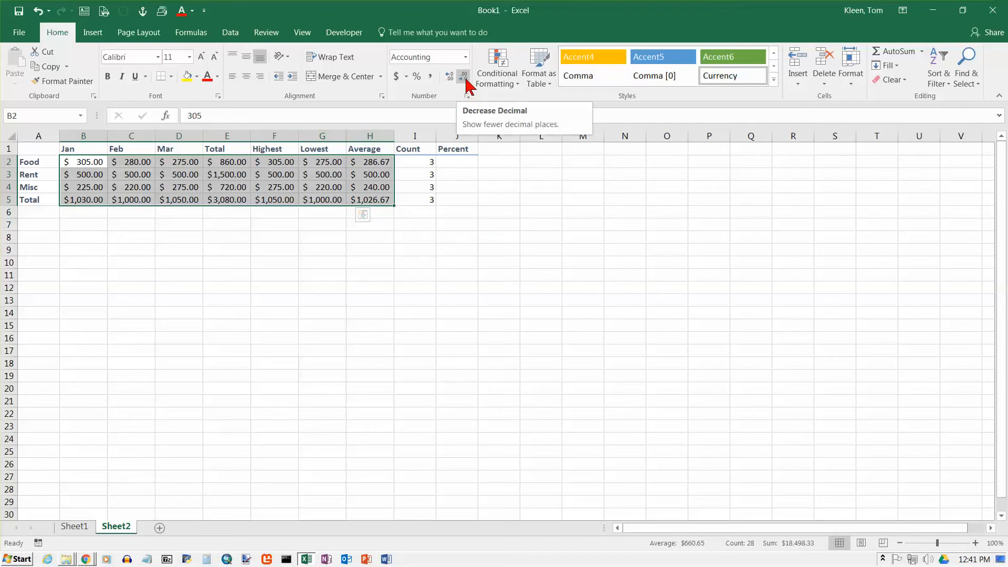
left_click(462, 75)
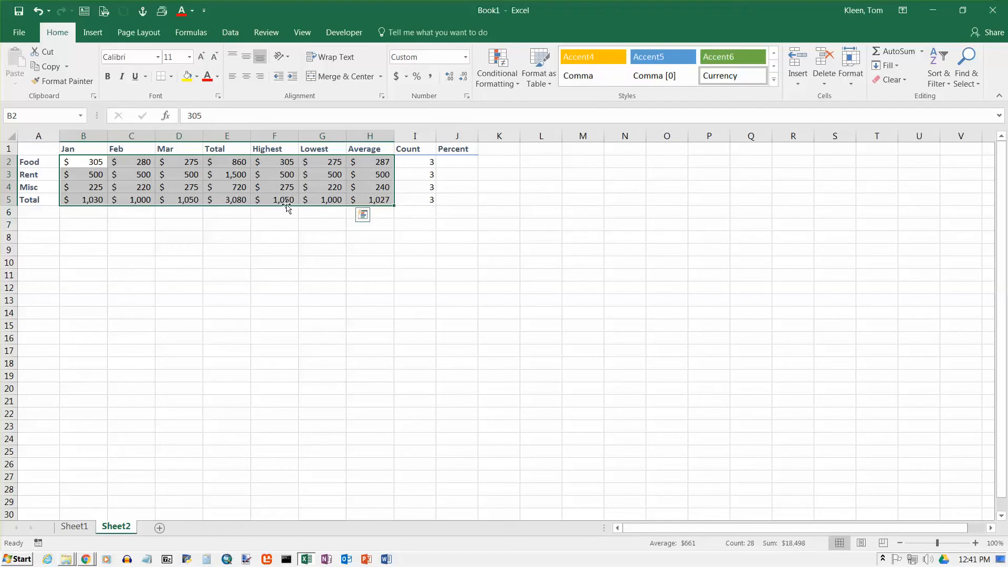
mouse_move(226, 175)
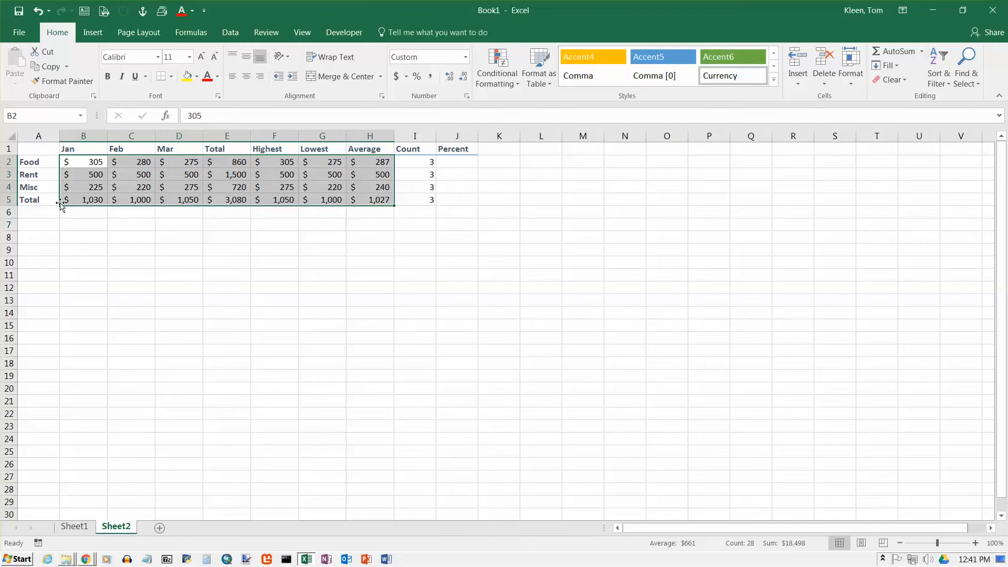
Apply the Total cell style to B5:H5 and check the grand total formula in E5
left_click_drag(83, 161, 322, 200)
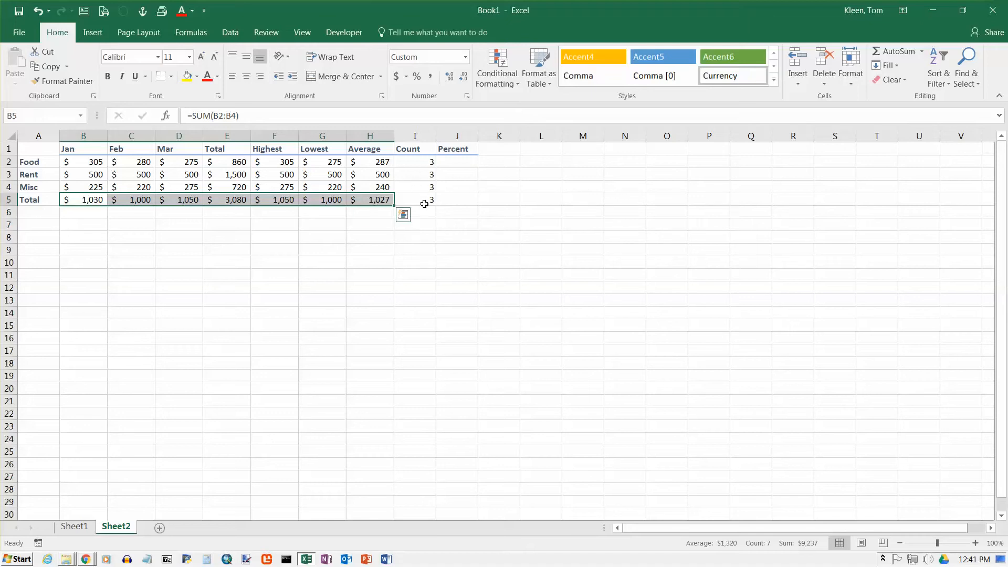
mouse_move(646, 105)
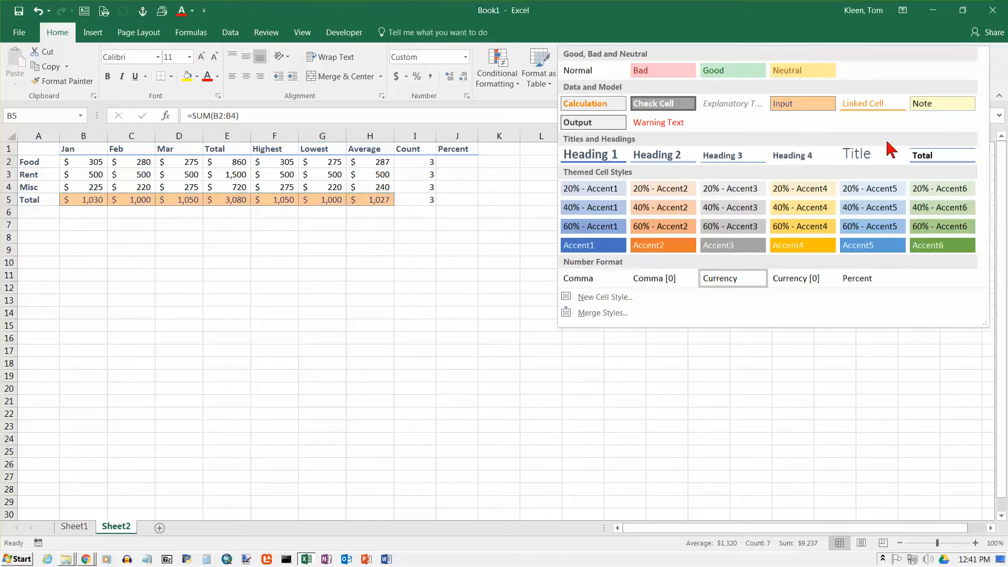
mouse_move(940, 154)
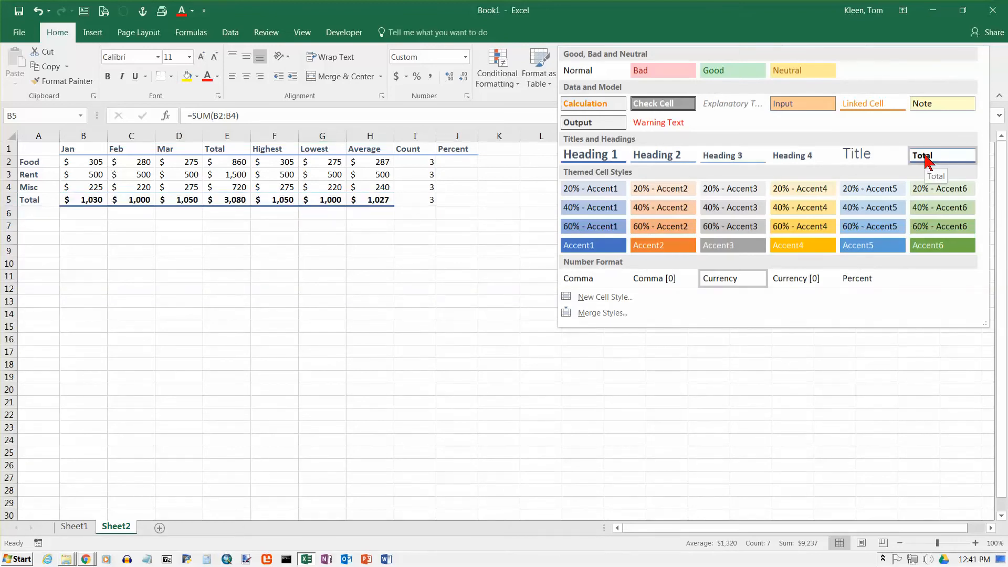
left_click(922, 155)
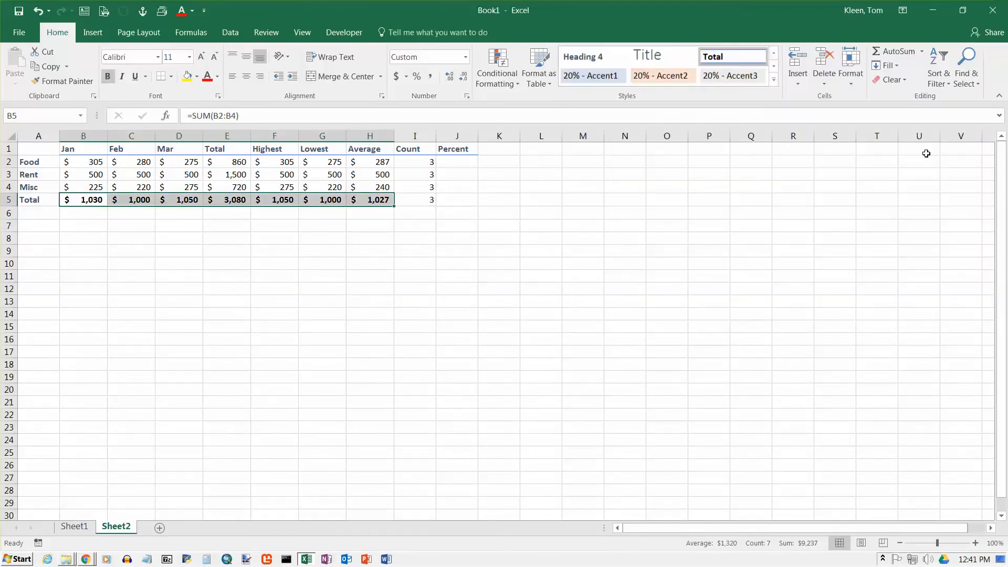
left_click(226, 200)
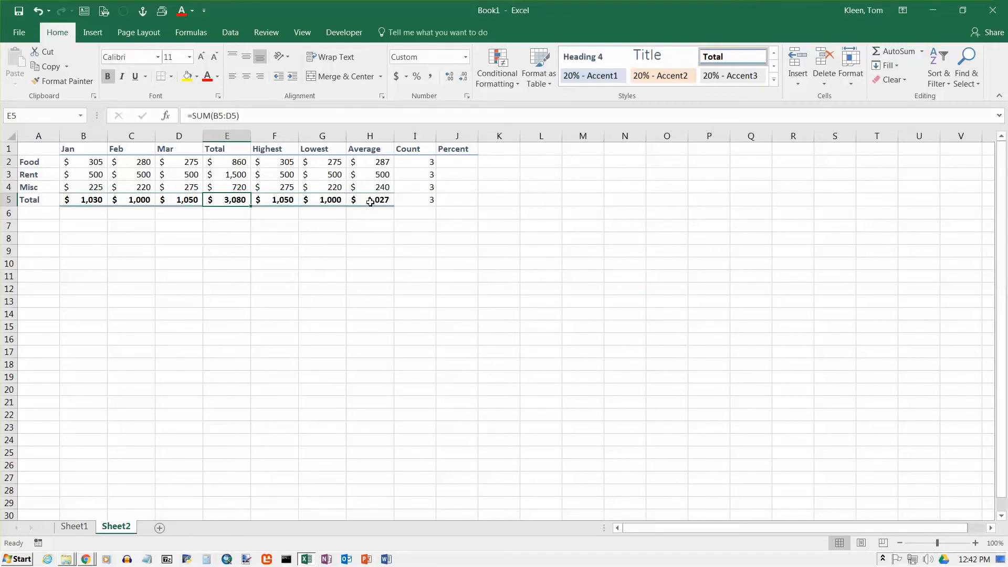
mouse_move(83, 200)
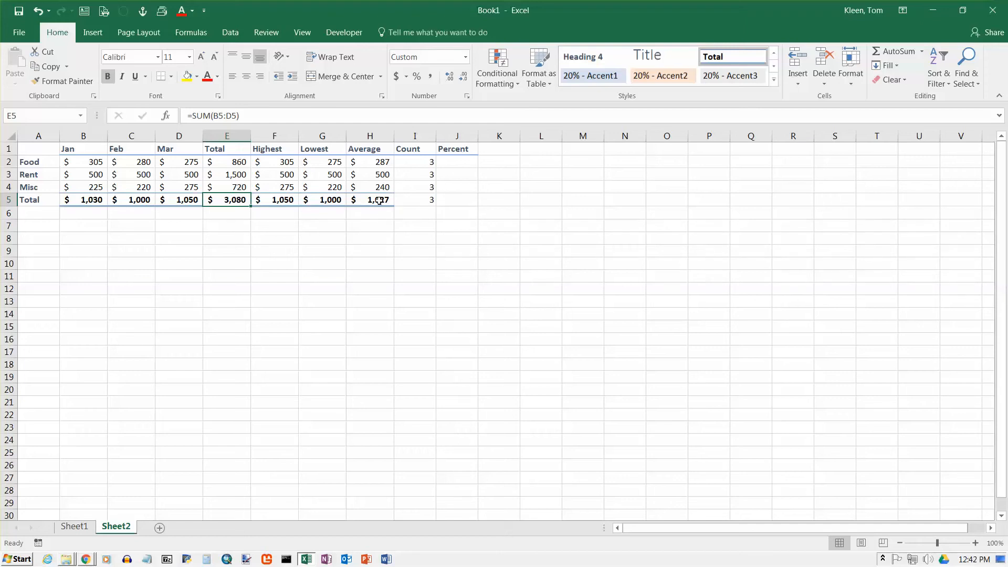
left_click(369, 199)
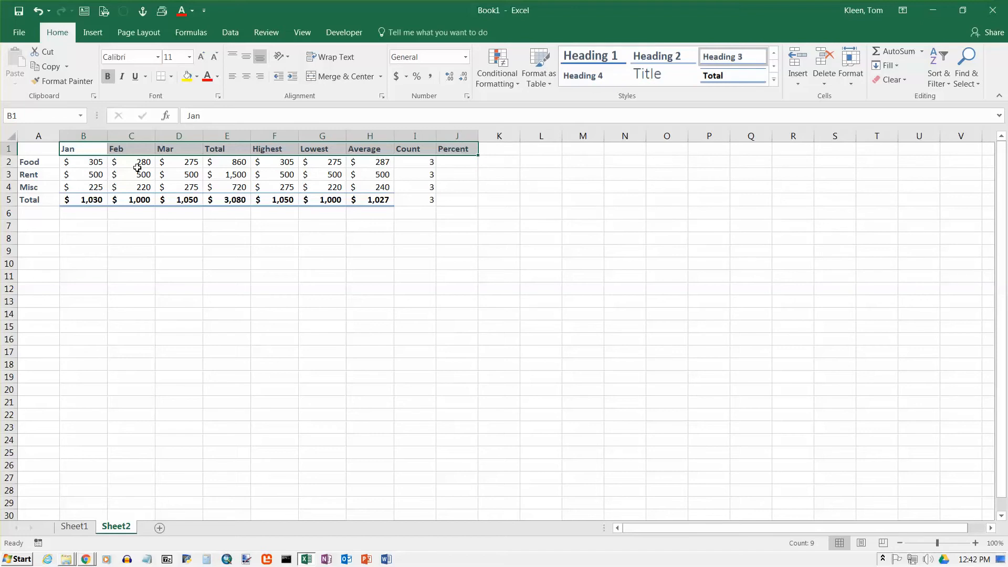
mouse_move(314, 156)
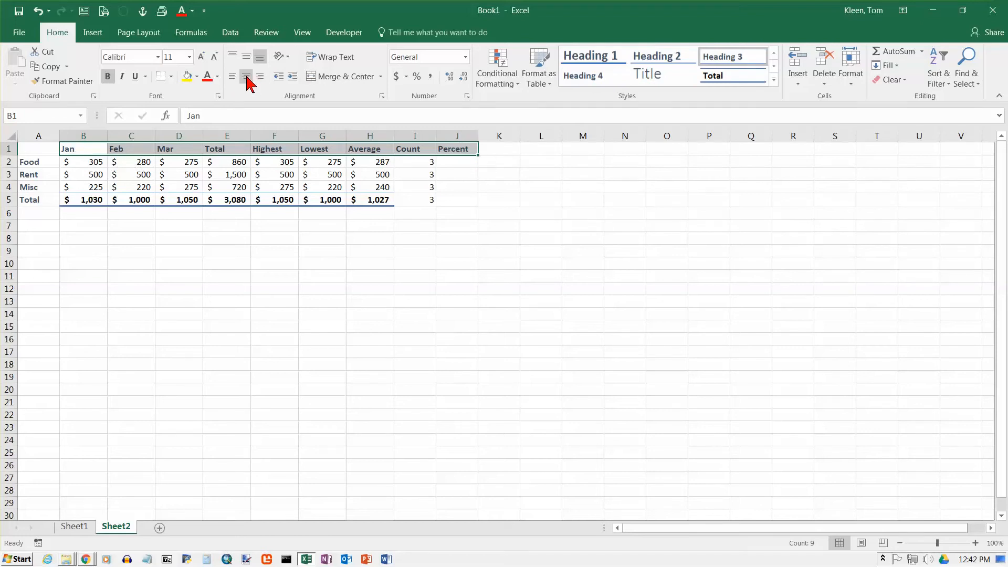
Center the headings in B1:J1 after briefly trying right alignment, then select J2
left_click(246, 75)
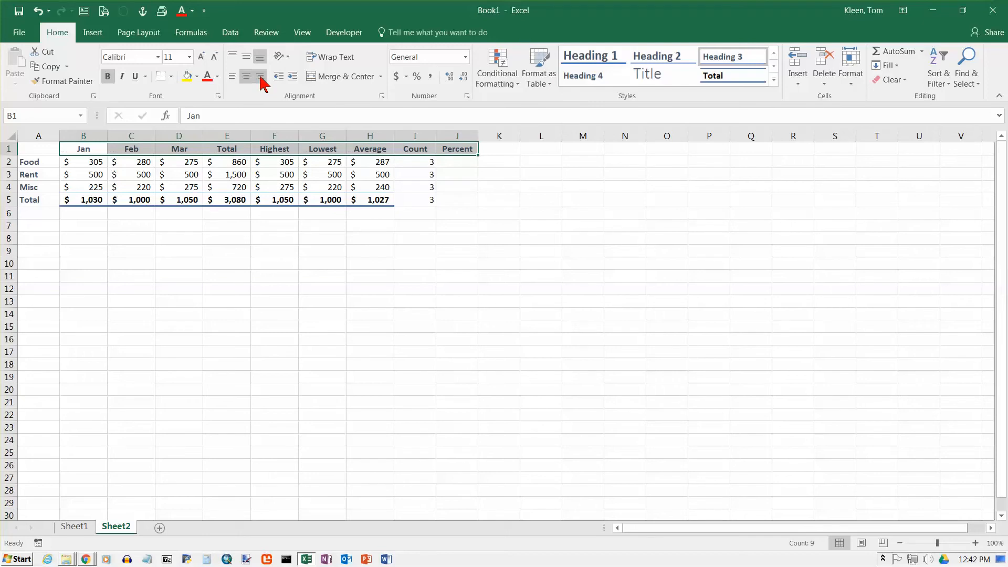
left_click(246, 75)
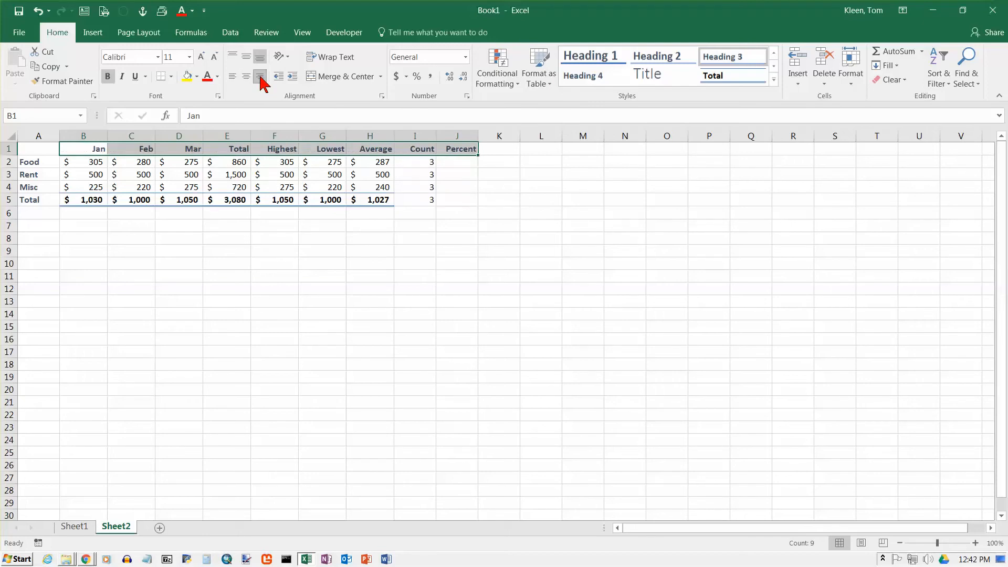
left_click(246, 76)
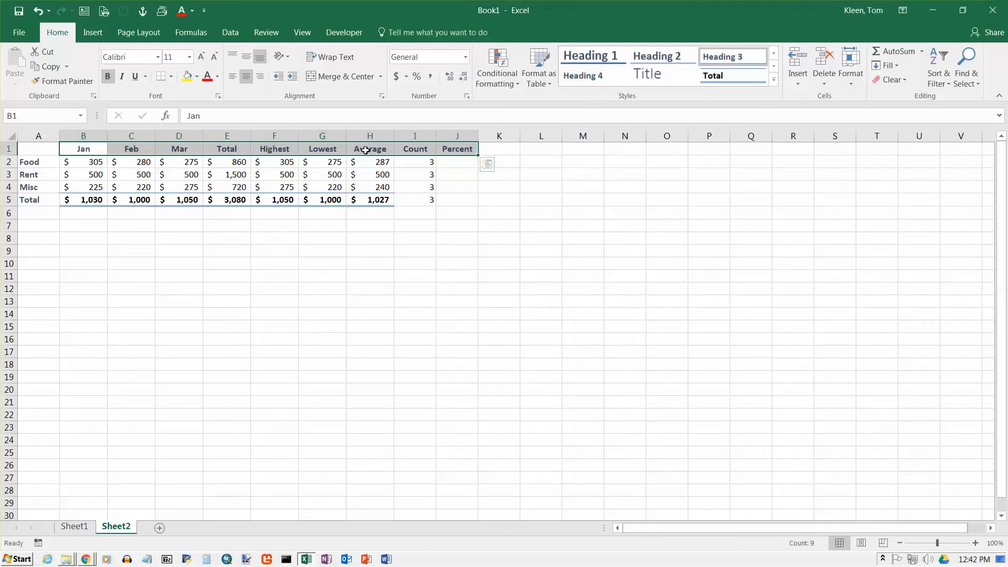
mouse_move(459, 163)
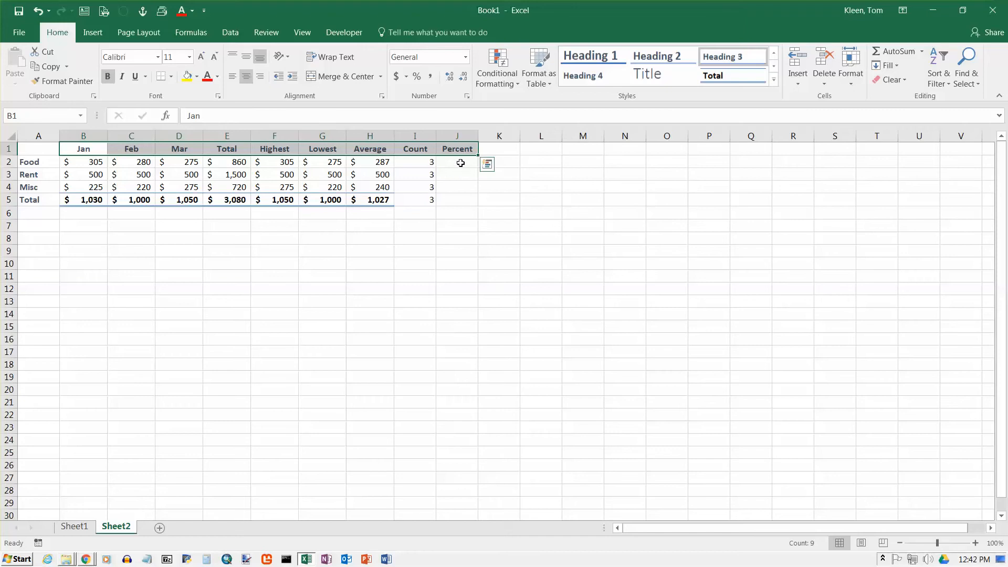
left_click(456, 161)
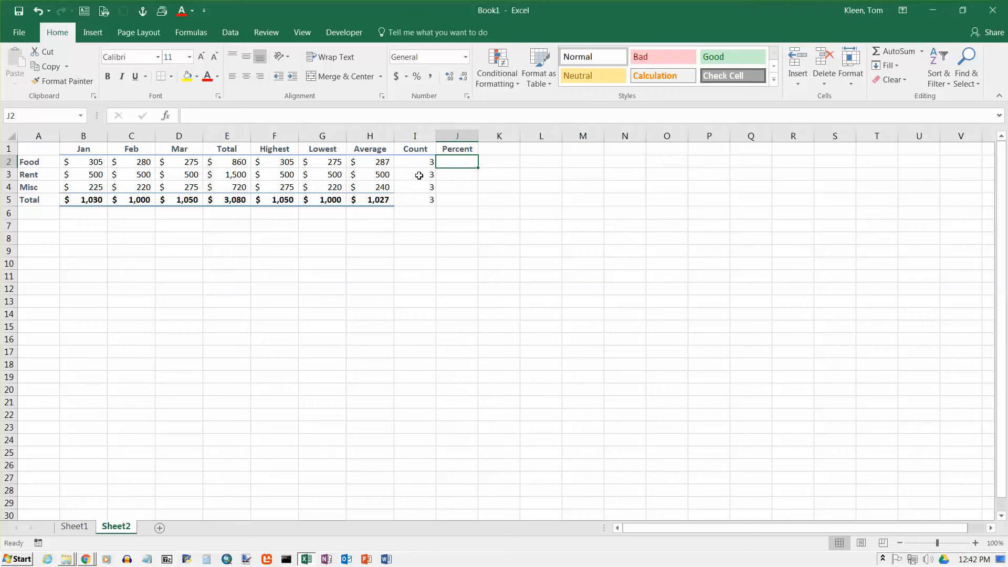
mouse_move(445, 189)
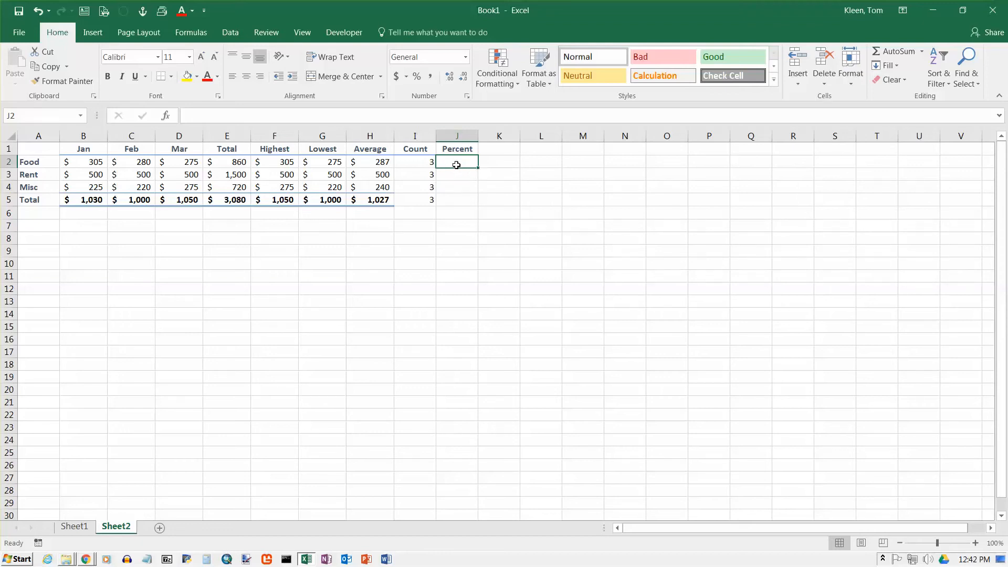
Enter =H2/H5 in J2 and format the result as a percentage (28%)
type("=")
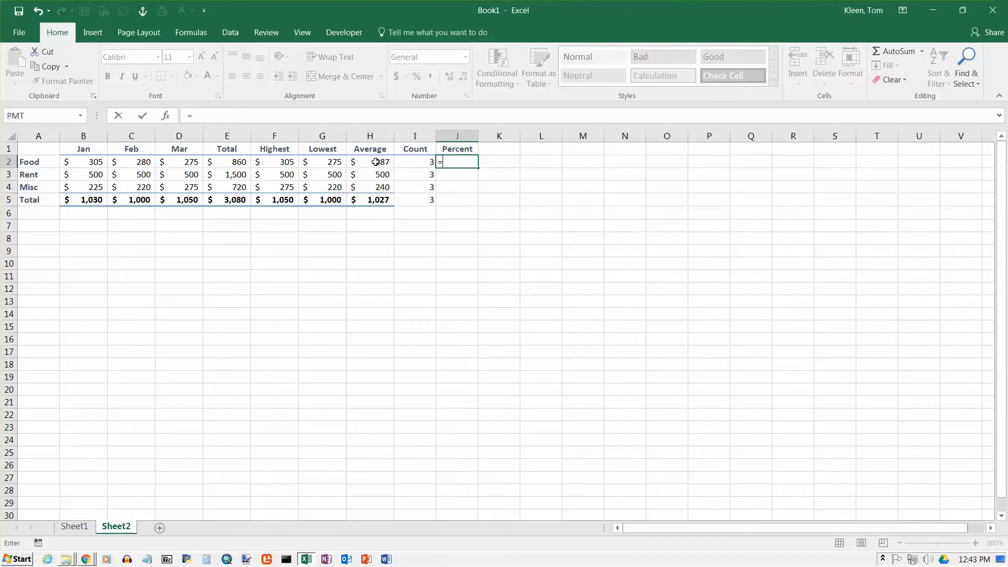
left_click(370, 161)
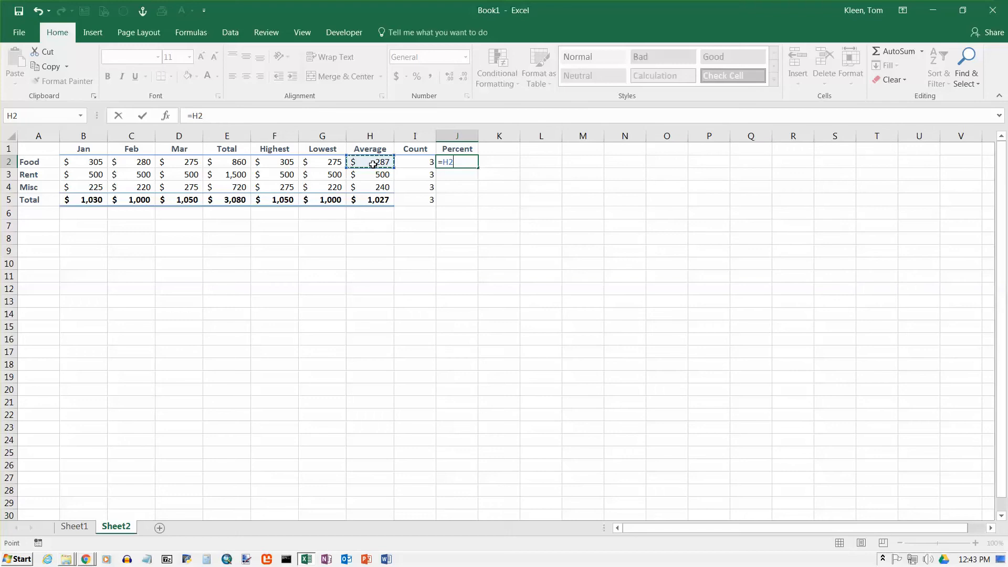
type("/")
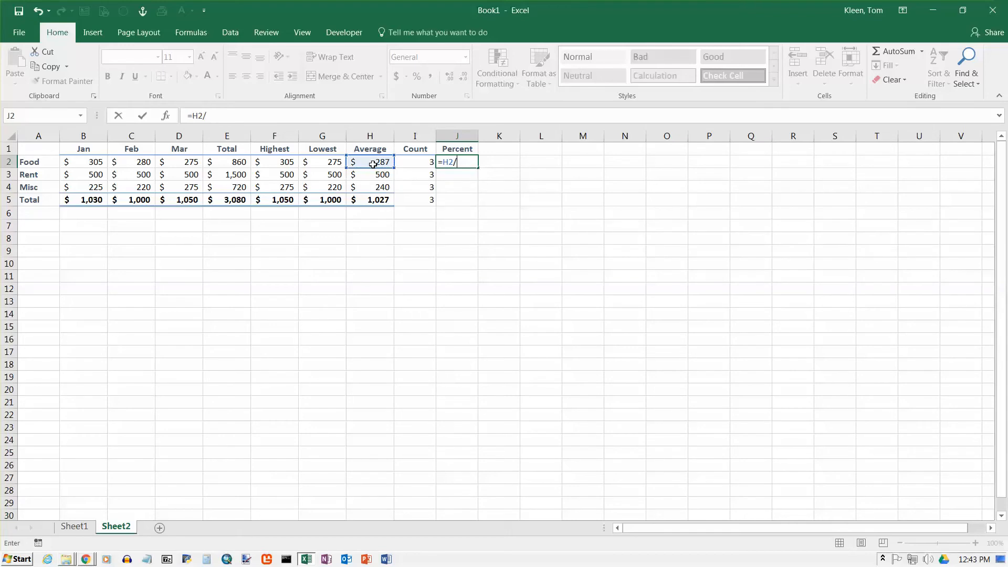
left_click(369, 200)
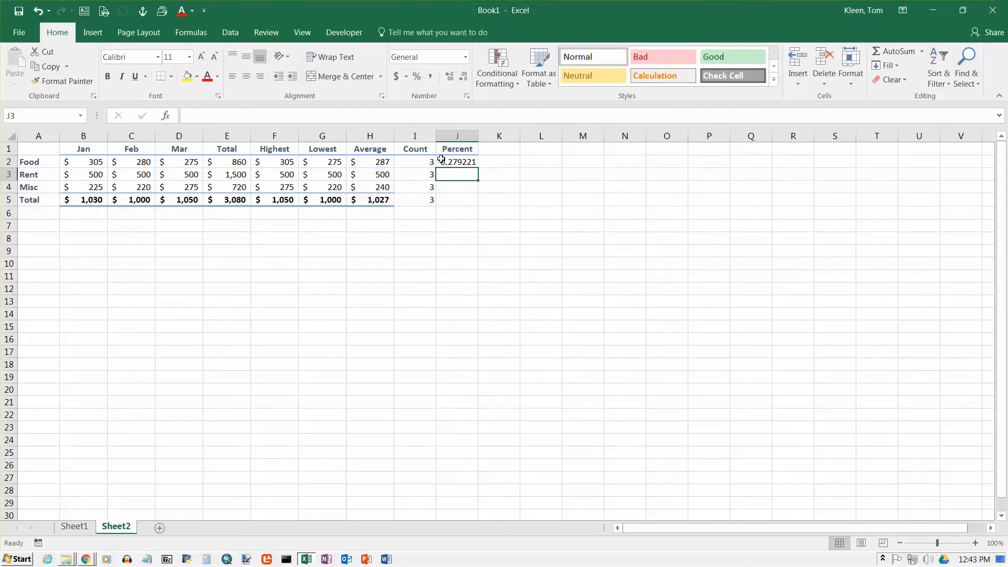
left_click(456, 161)
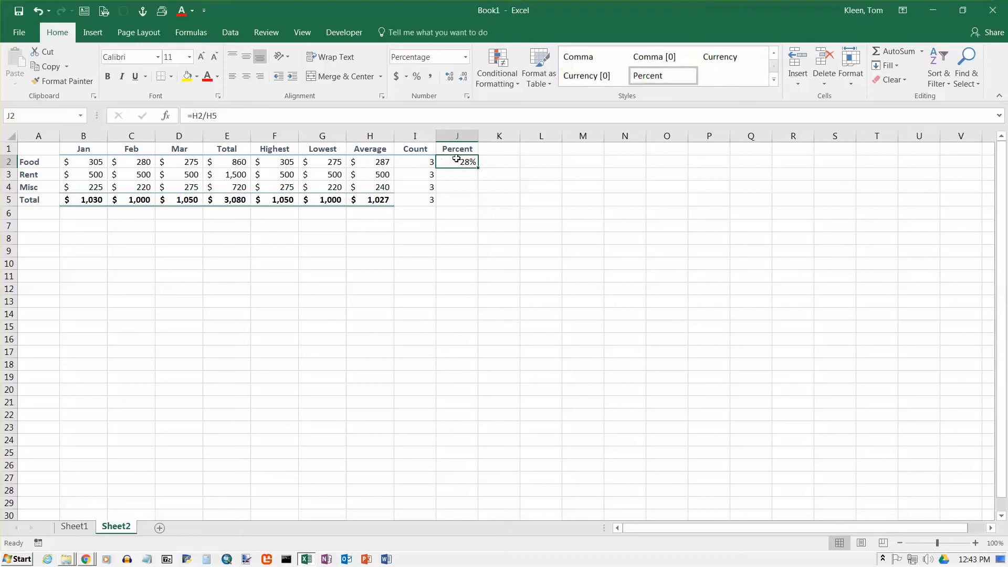
mouse_move(457, 161)
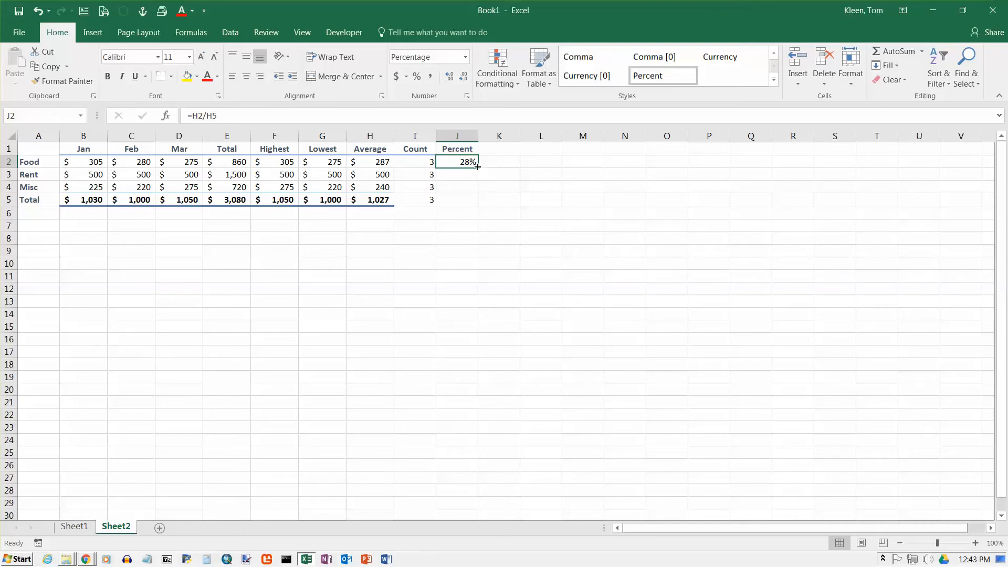
Fill J2 down to J5 and inspect the #DIV/0! errors and copied formula references
left_click_drag(457, 161, 457, 199)
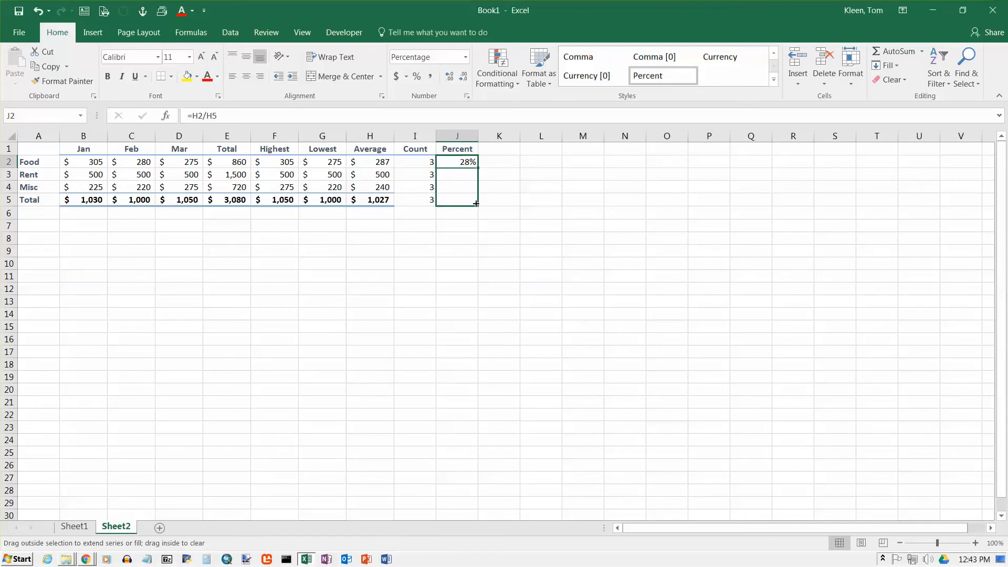
left_click_drag(457, 162, 457, 199)
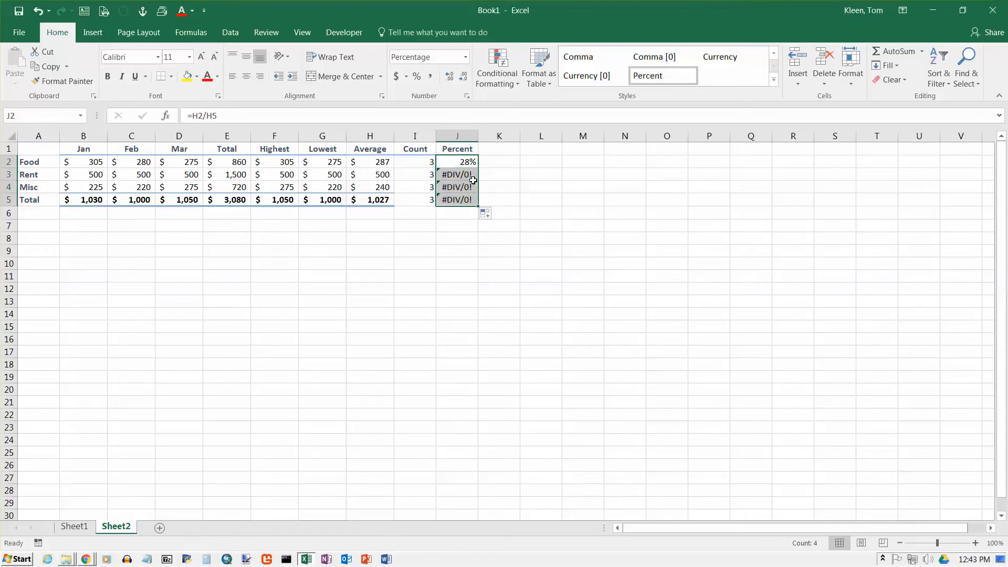
left_click(456, 174)
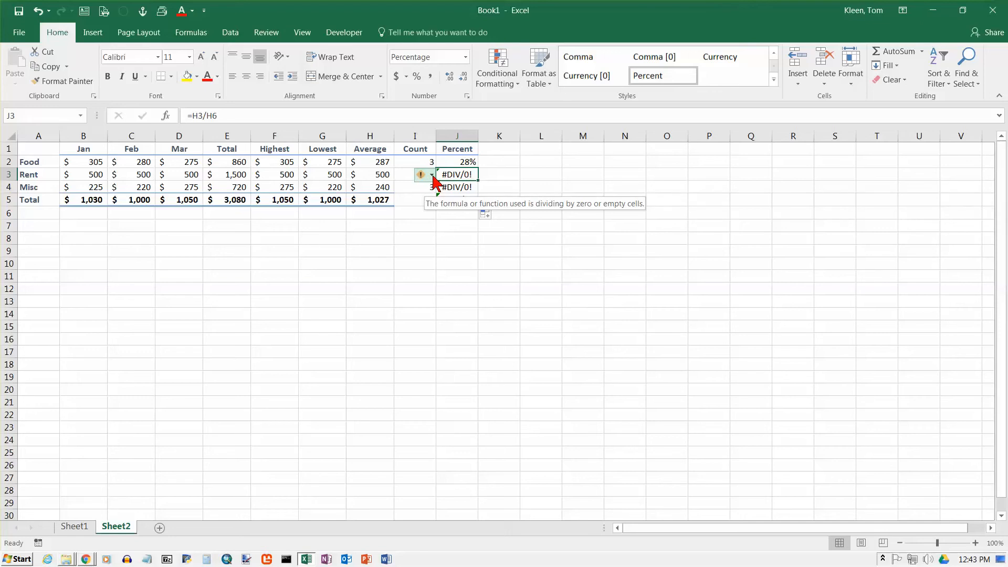
left_click(421, 174)
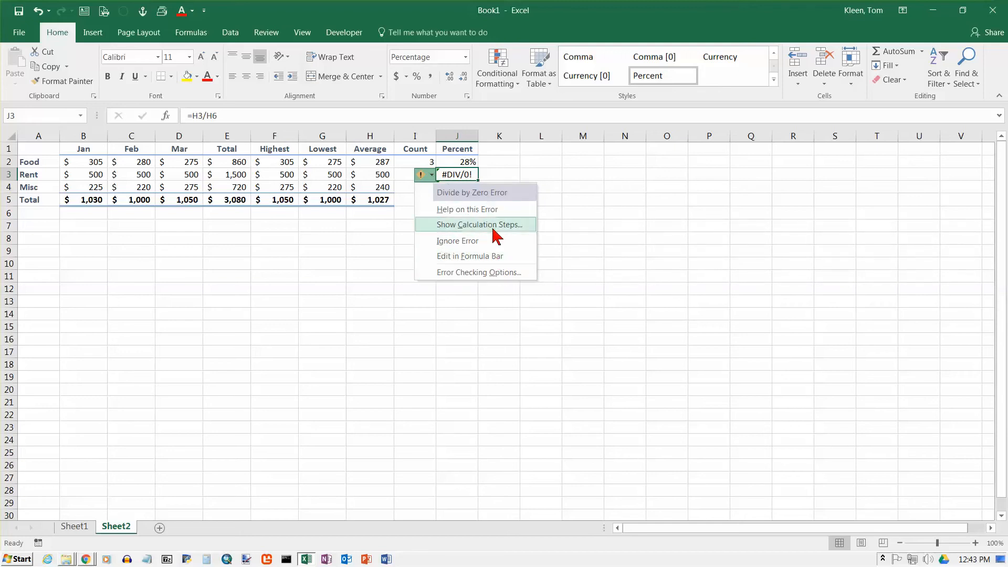
mouse_move(483, 200)
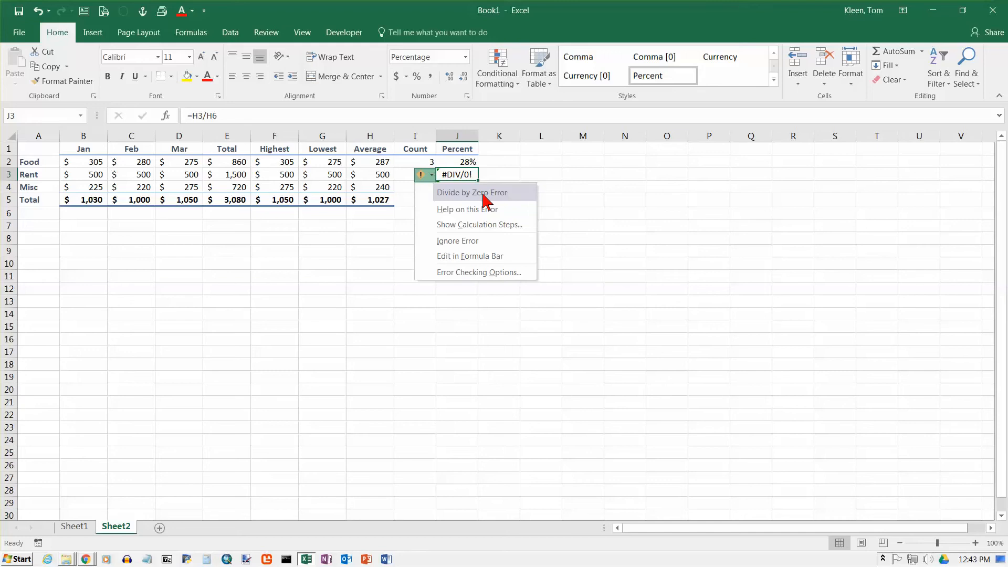
mouse_move(467, 209)
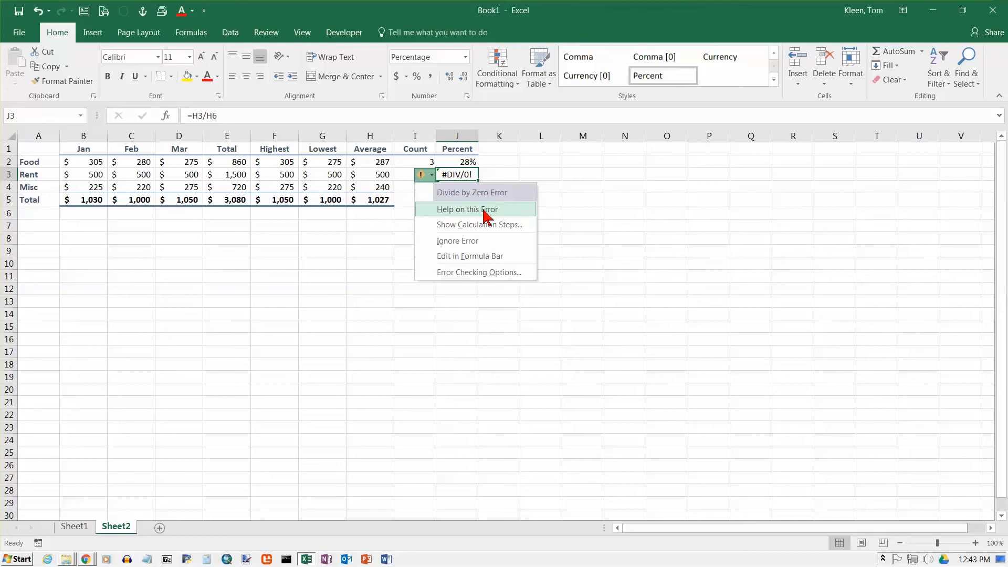
mouse_move(503, 219)
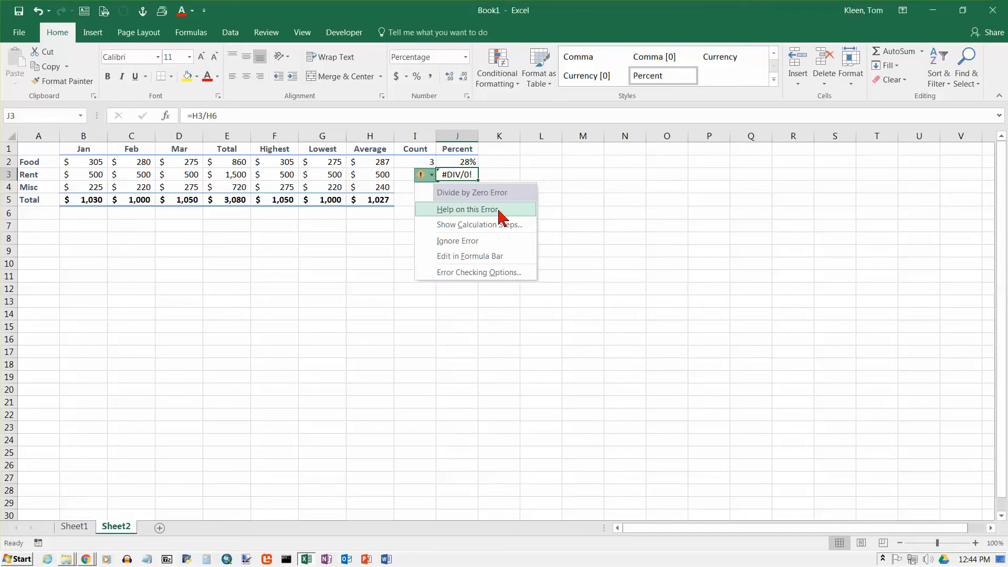
mouse_move(476, 213)
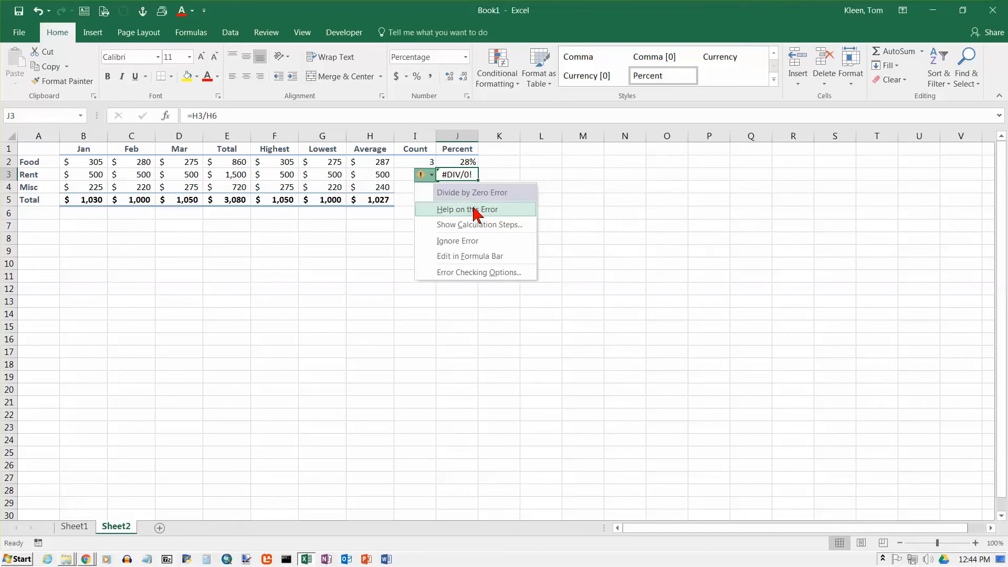
mouse_move(495, 224)
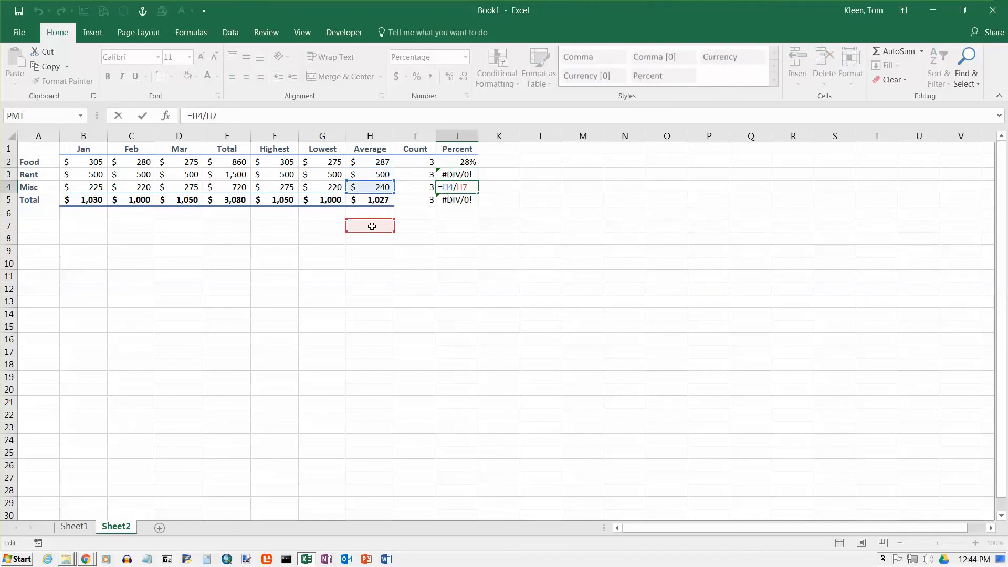
key("Enter")
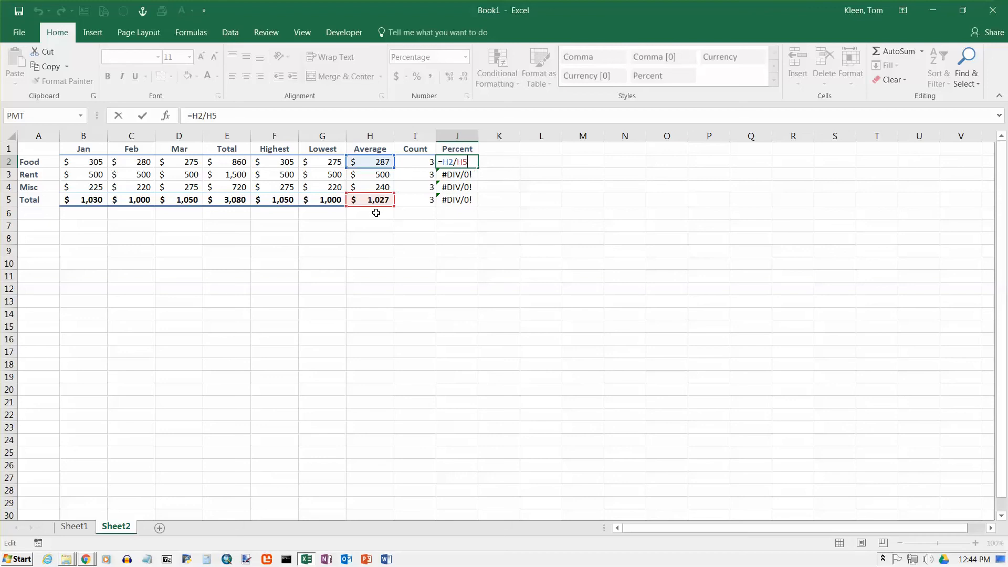
mouse_move(379, 232)
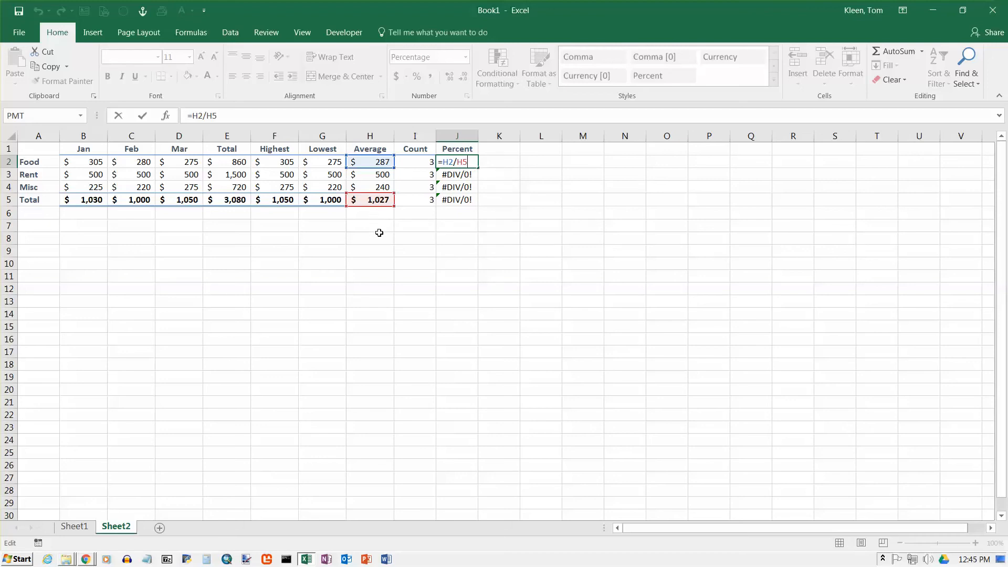
key("Enter")
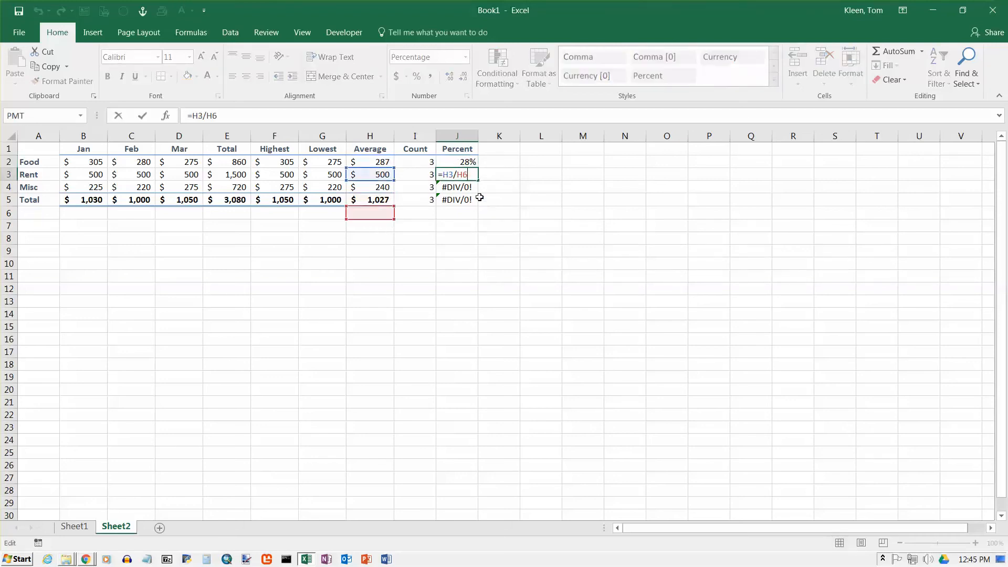
key("Enter")
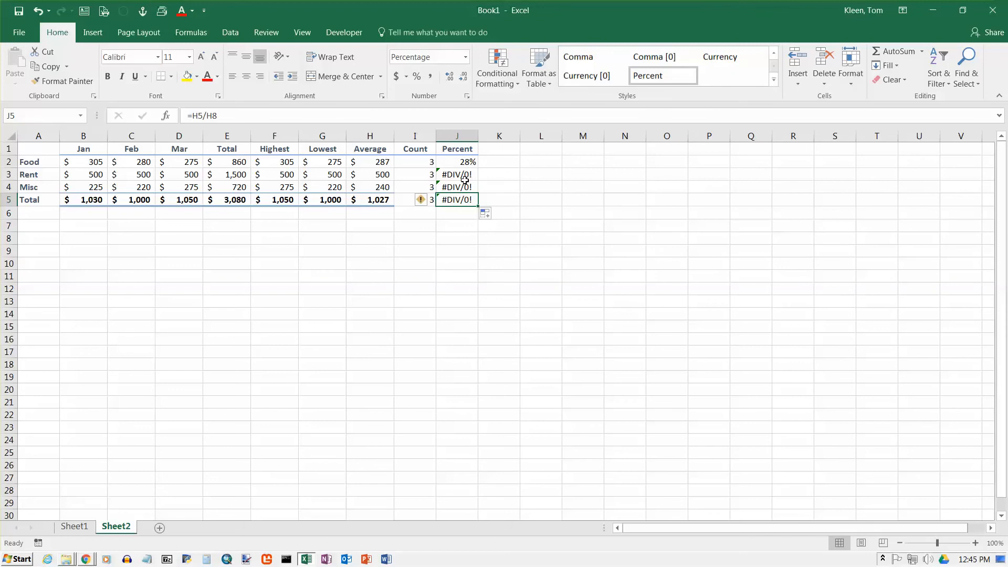
Change the Food percentage formula in J2 to =H2/$H$5 using F4
left_click(458, 161)
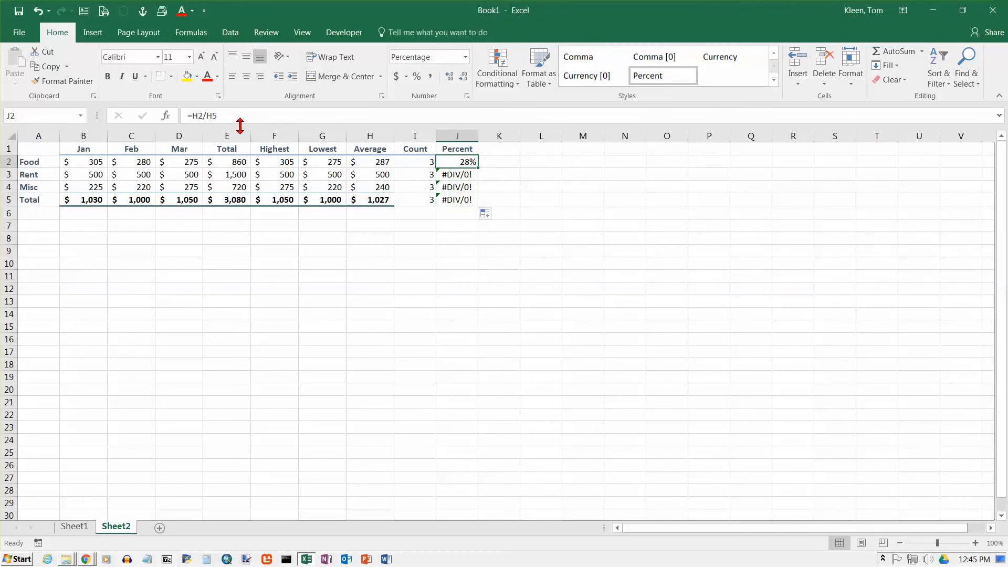
double_click(456, 161)
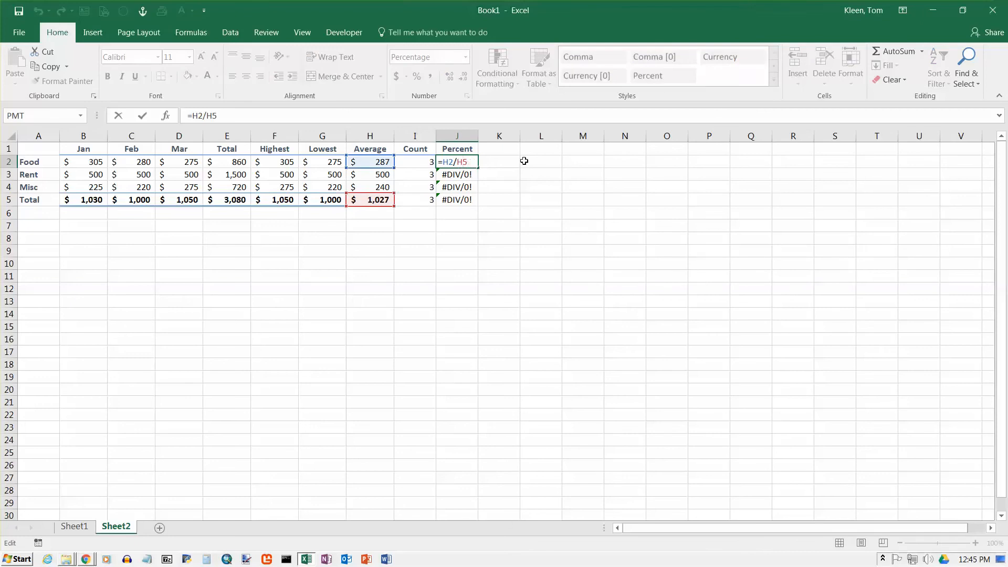
mouse_move(565, 164)
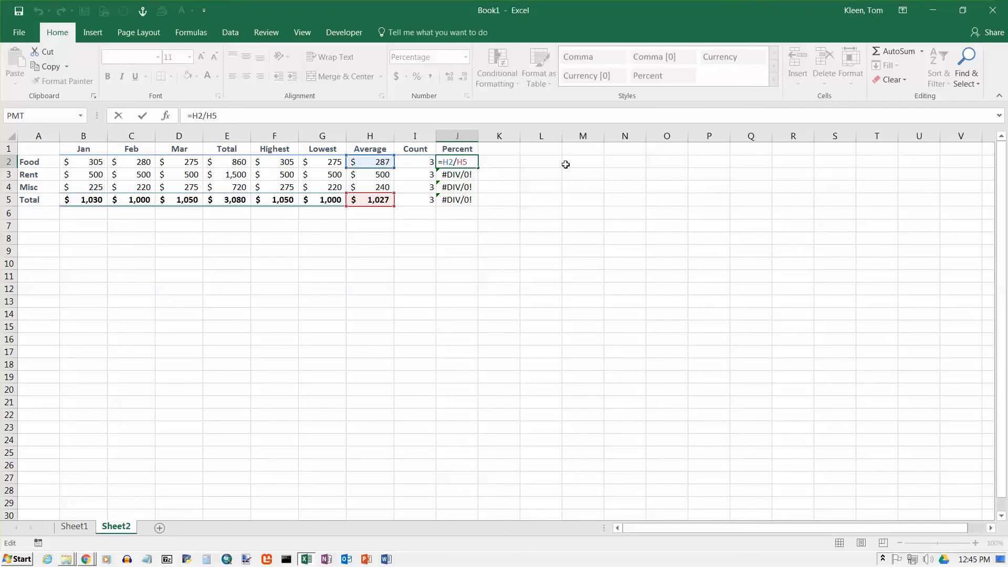
key("f4")
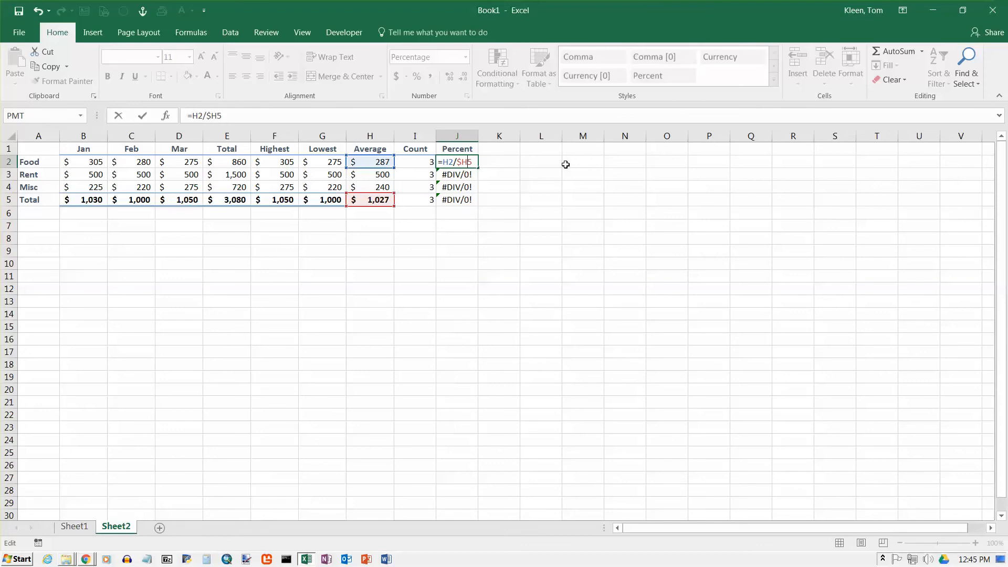
type("$")
key("enter")
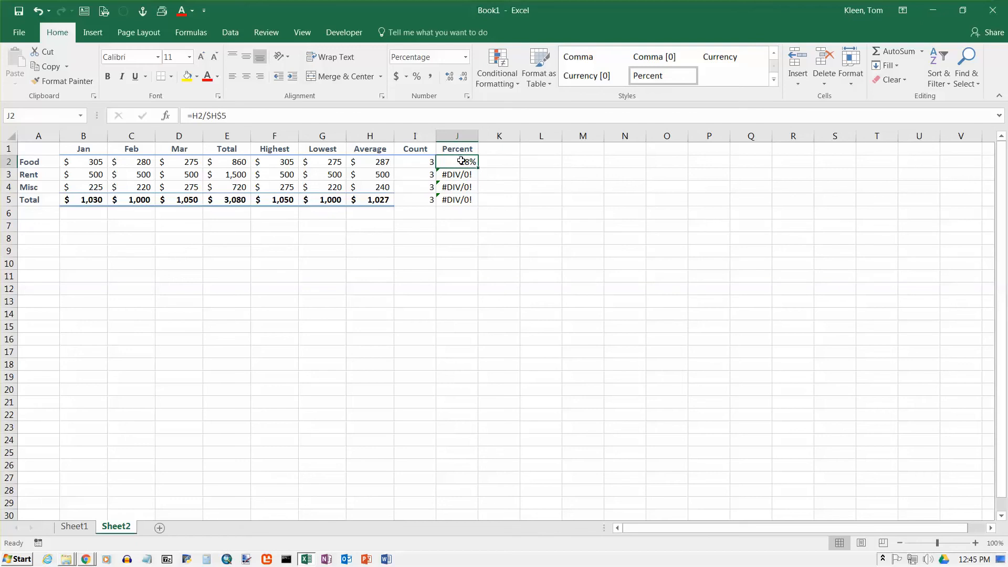
mouse_move(382, 162)
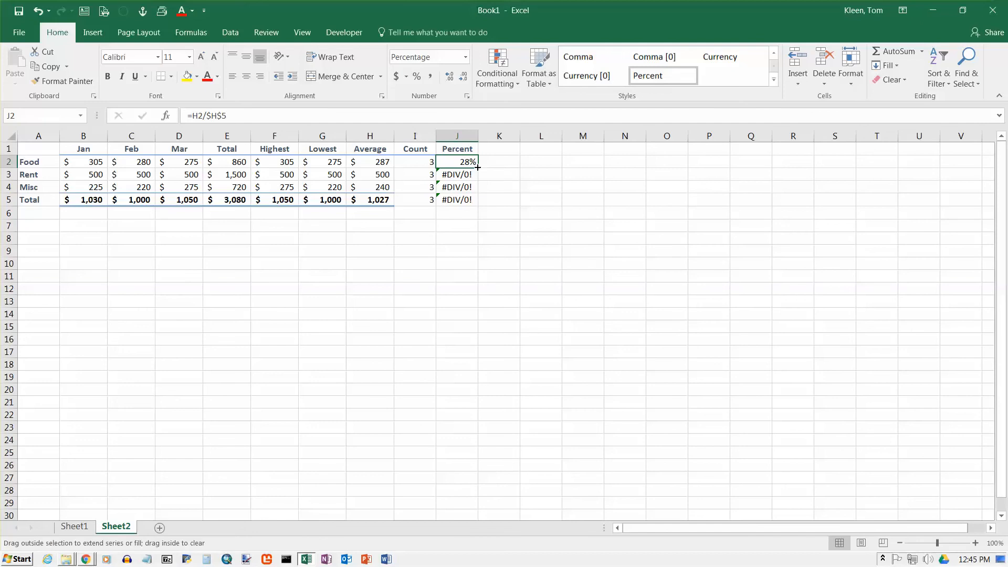
Fill the corrected formula down to J5, giving 49%, 23% and 100%
left_click_drag(457, 161, 457, 199)
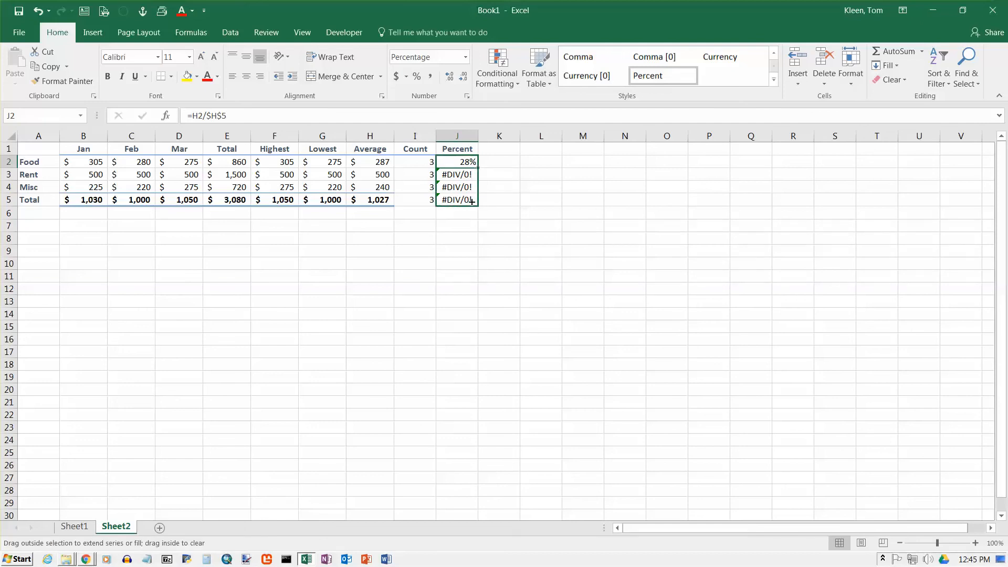
left_click_drag(472, 161, 457, 199)
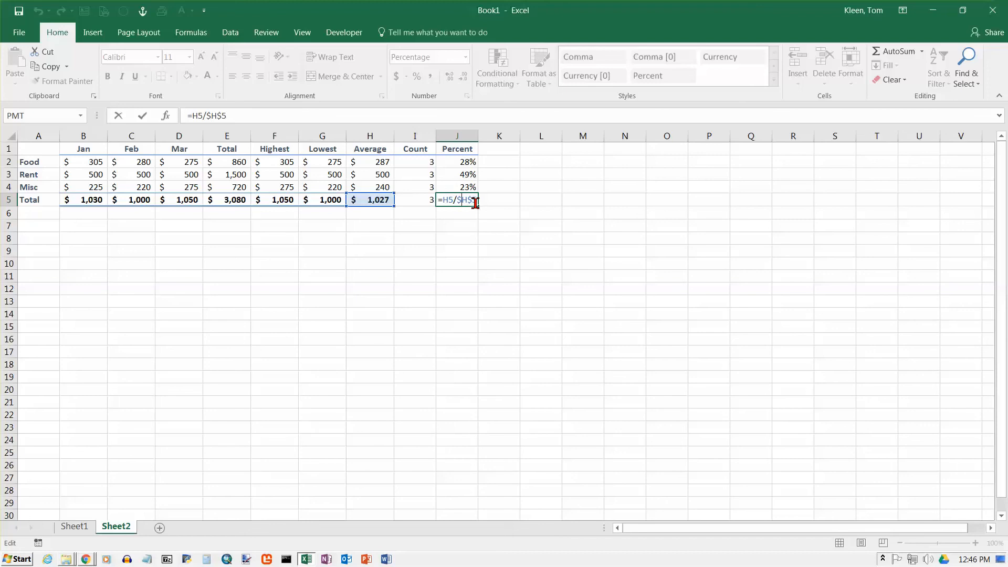
key("enter")
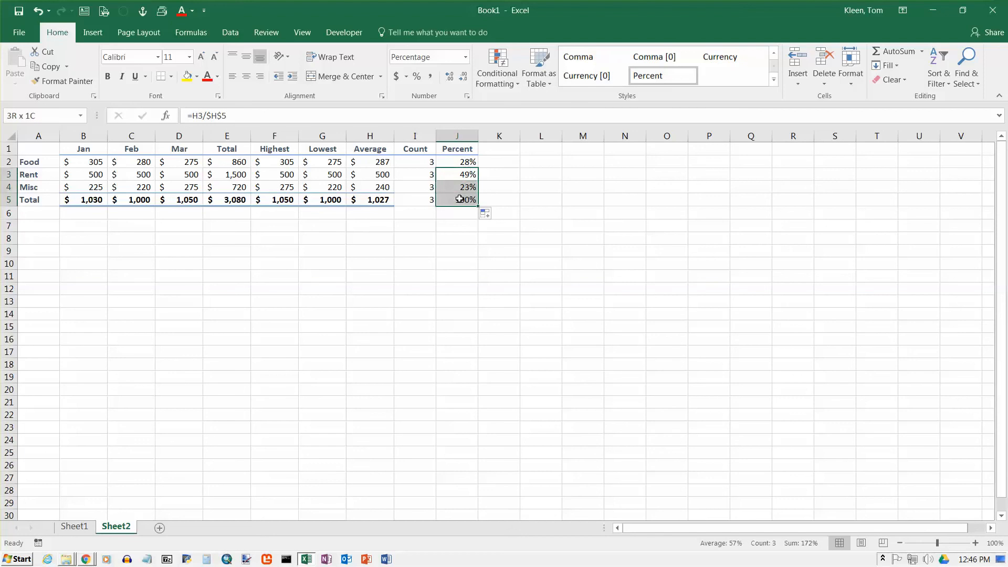
Clear J3:J5, re-edit the =H2/$H$5 formula in J2, and refill it down to J5
key("Delete")
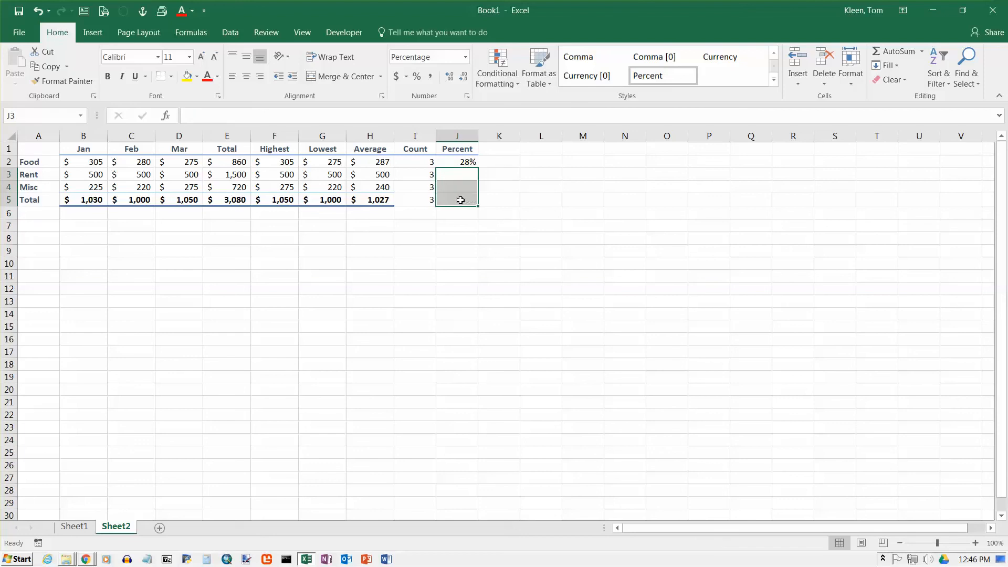
left_click(456, 161)
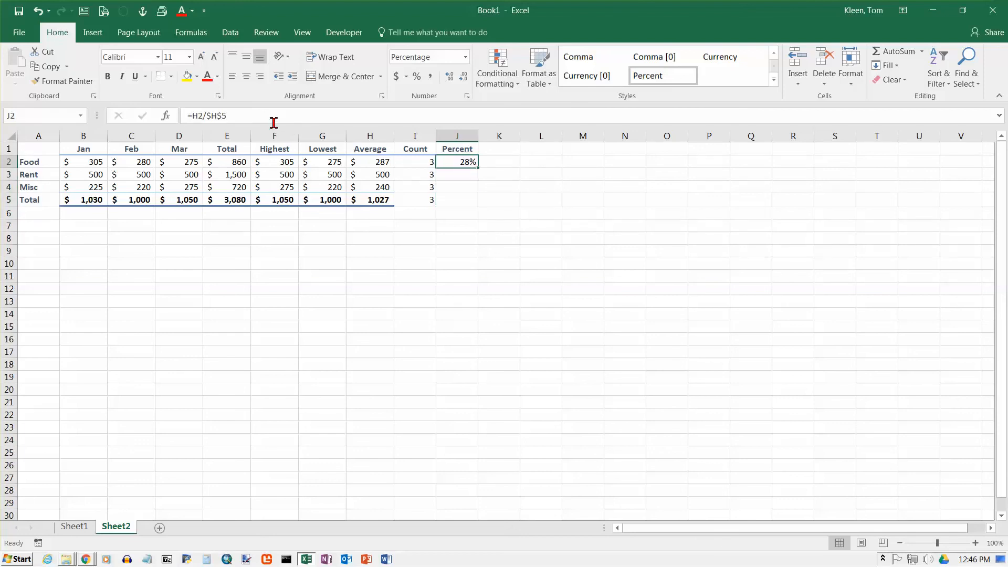
double_click(456, 161)
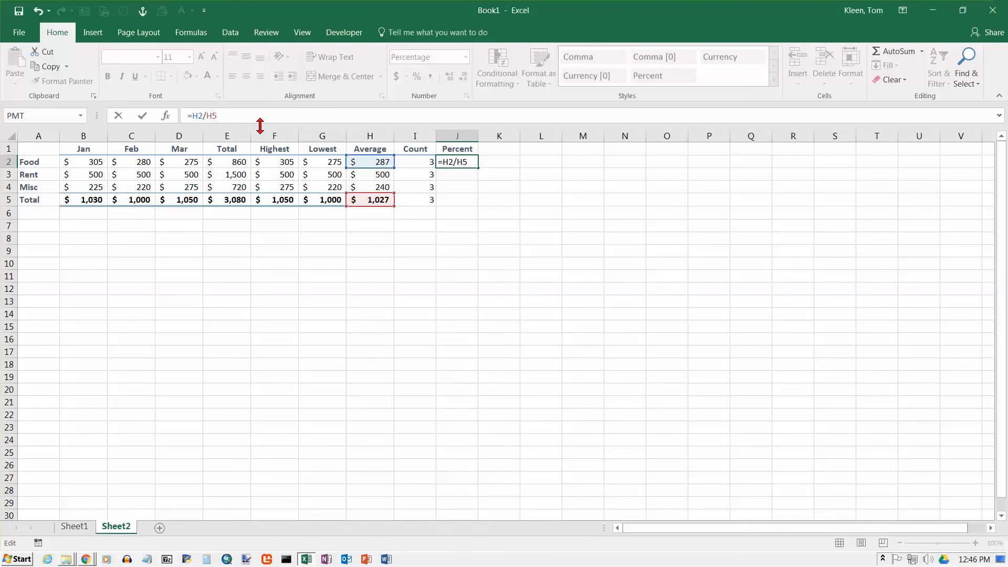
key("f4")
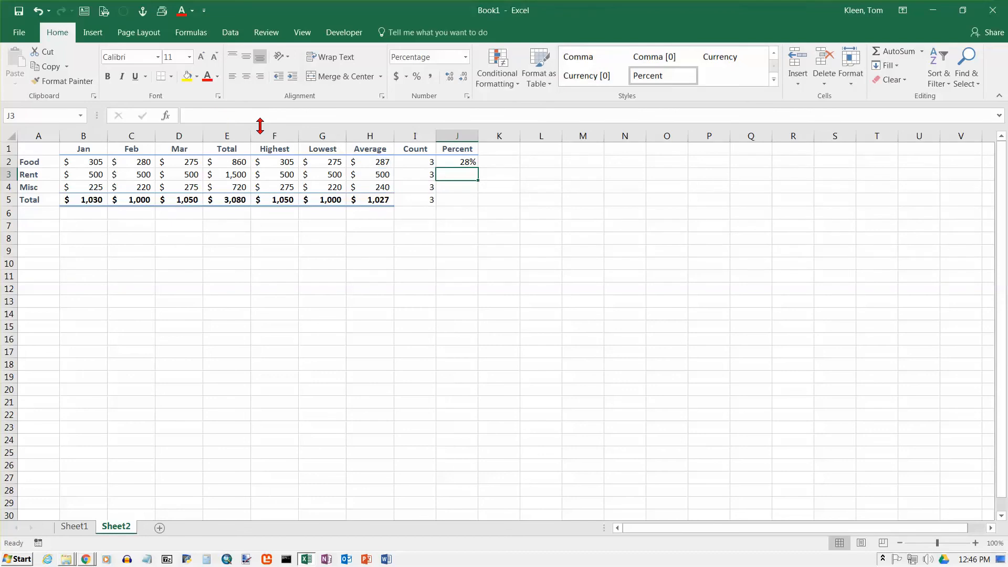
left_click(456, 161)
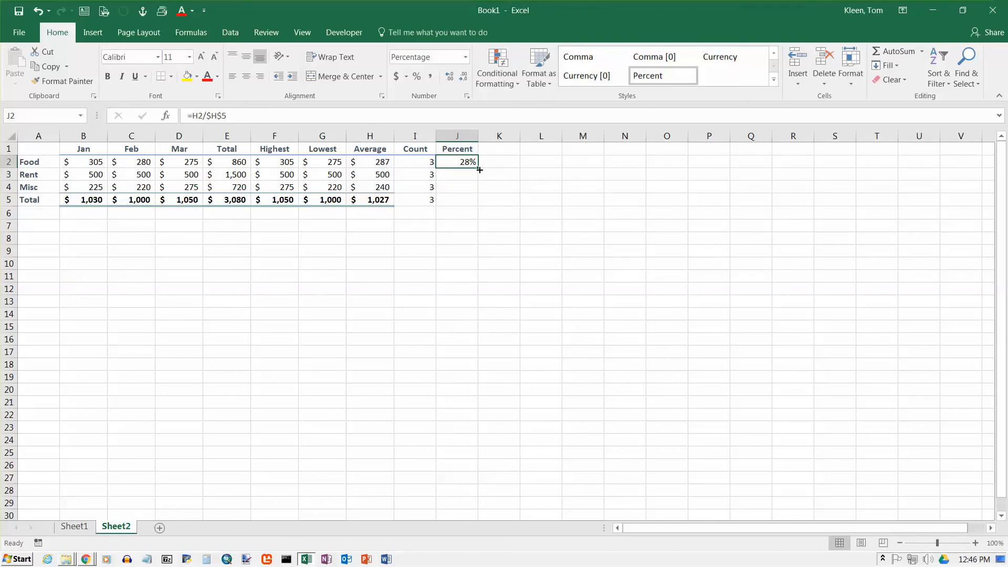
left_click_drag(478, 169, 478, 200)
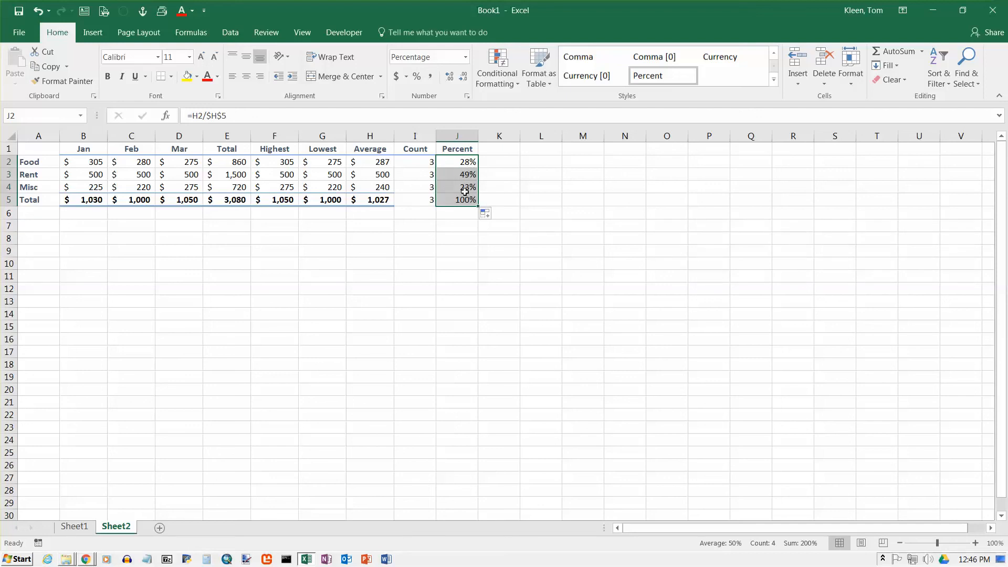
mouse_move(186, 189)
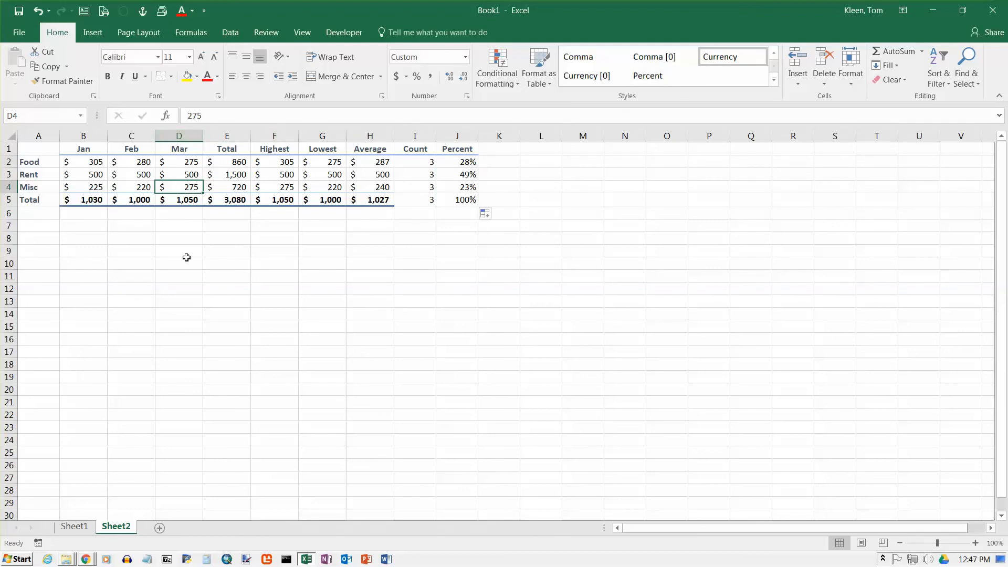
Enter 280 as the Misc March amount in D4
type("280")
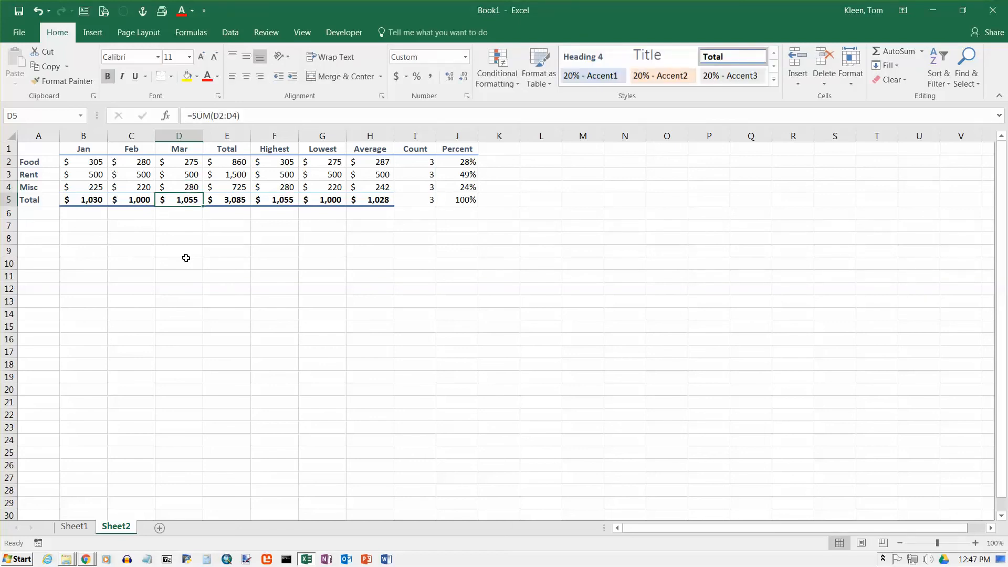
mouse_move(446, 190)
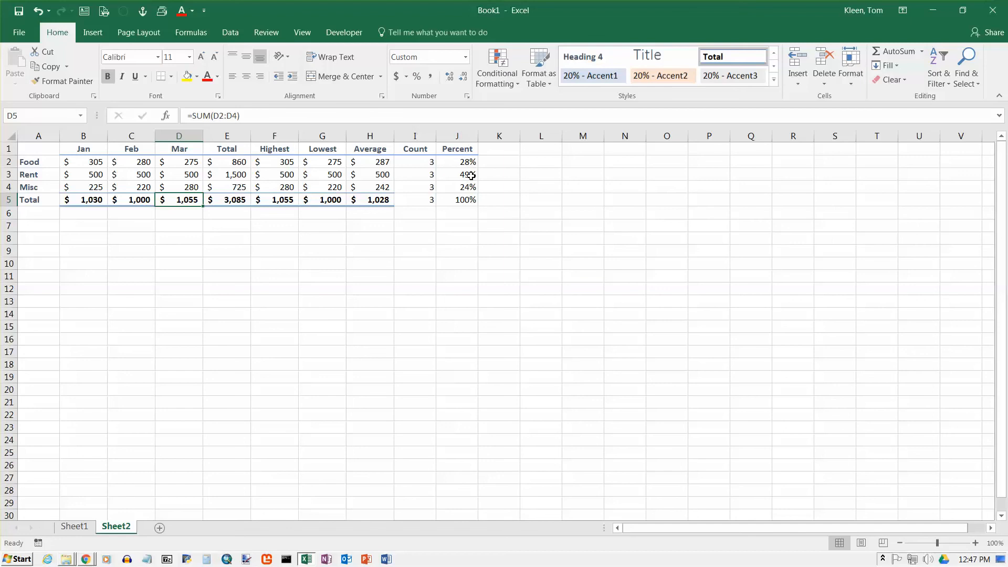
mouse_move(504, 187)
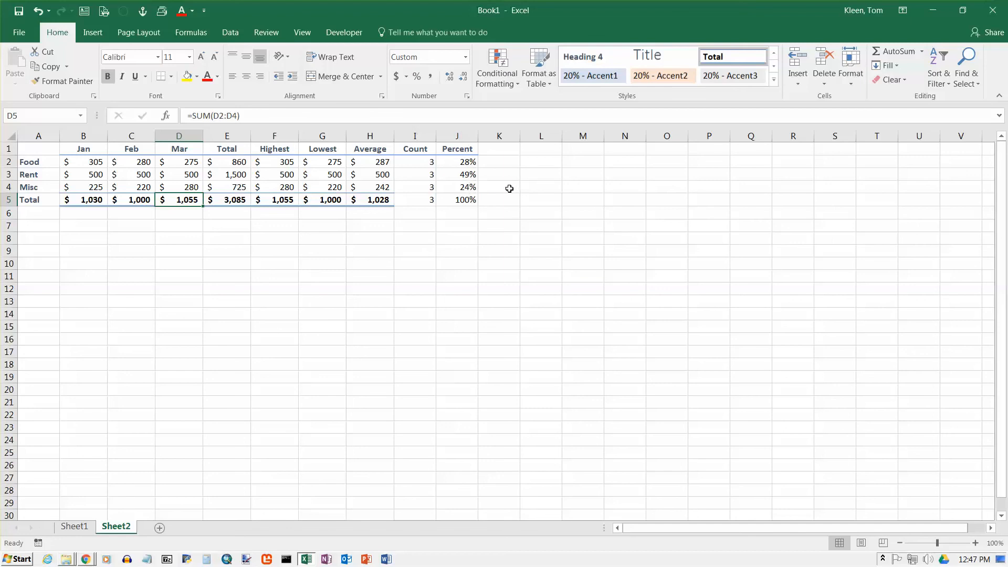
mouse_move(510, 193)
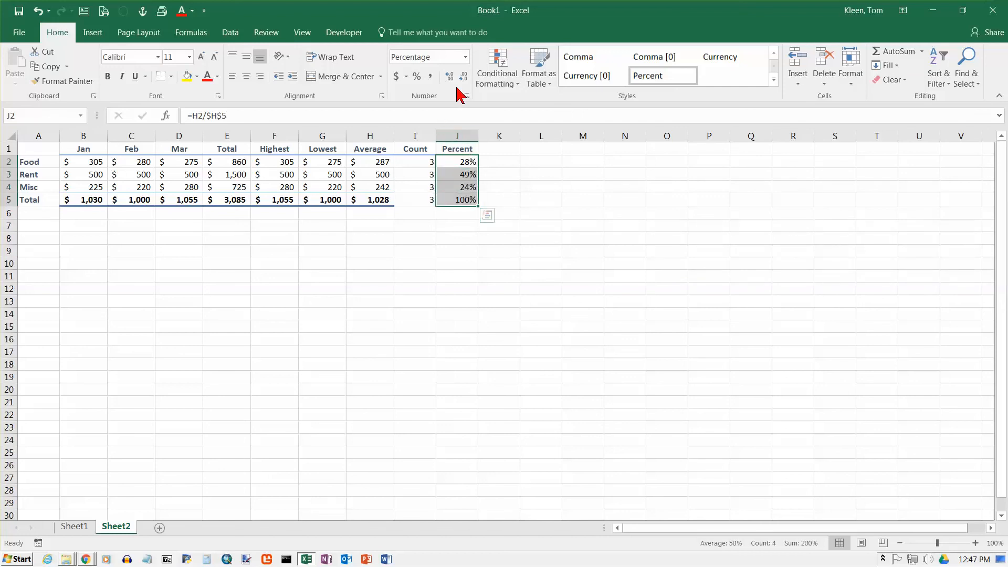
Add decimal places to the J2:J5 percentages, then reduce them to whole percentages
left_click(447, 76)
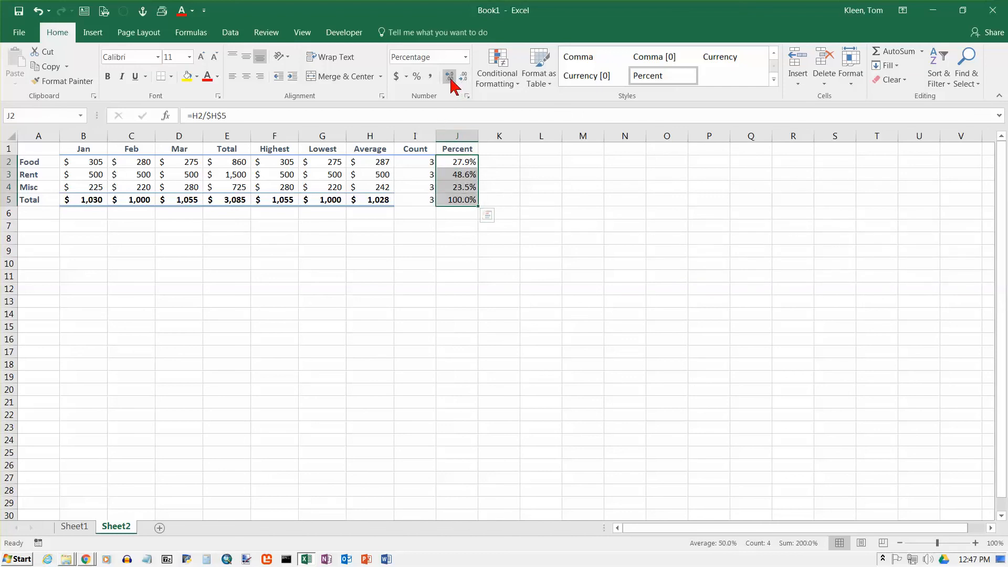
left_click(448, 75)
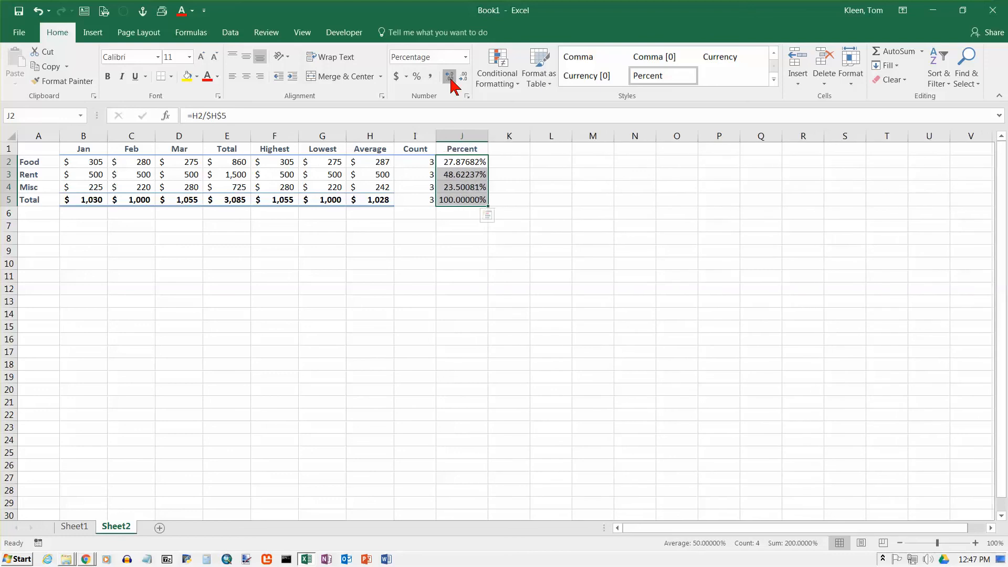
left_click(448, 75)
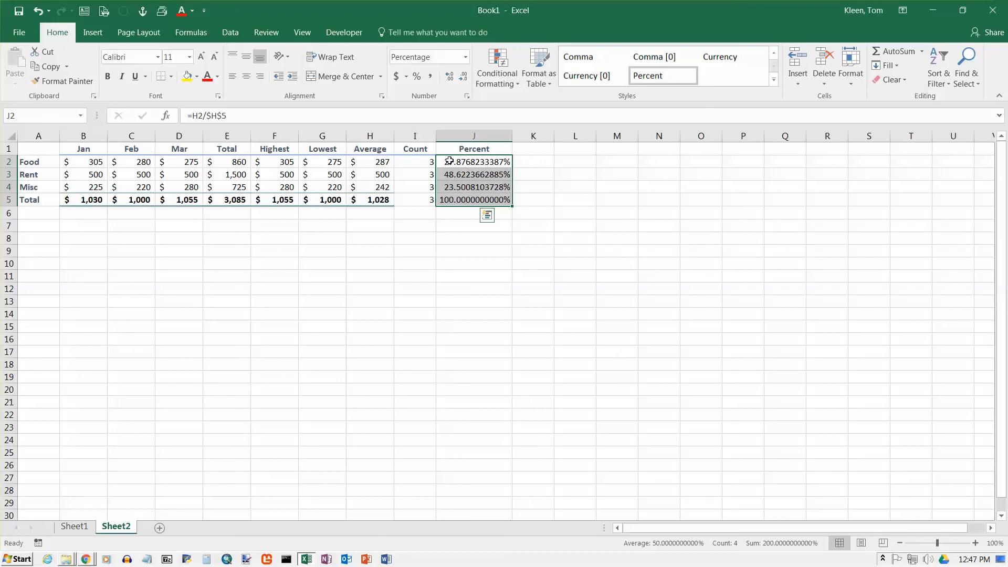
mouse_move(470, 176)
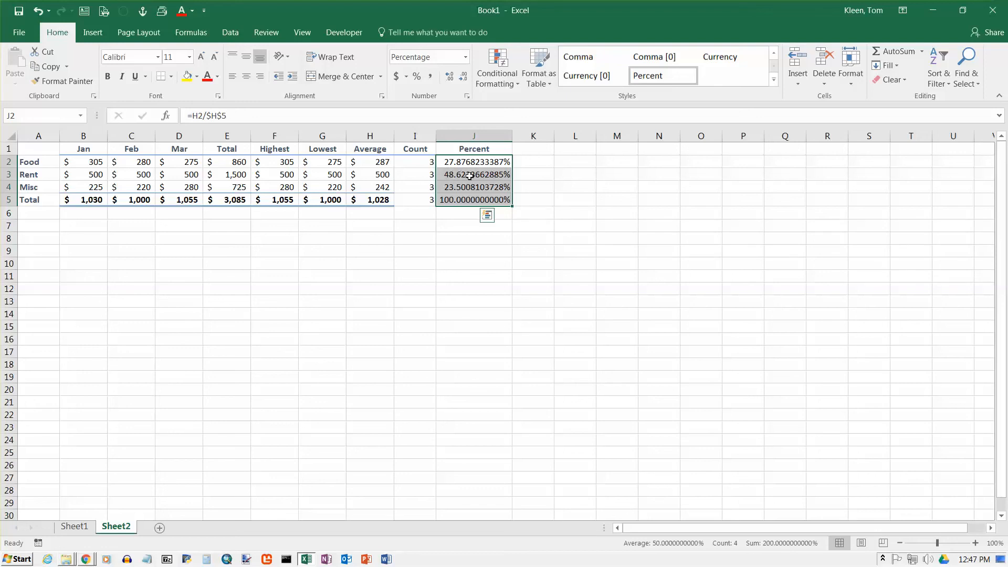
mouse_move(461, 187)
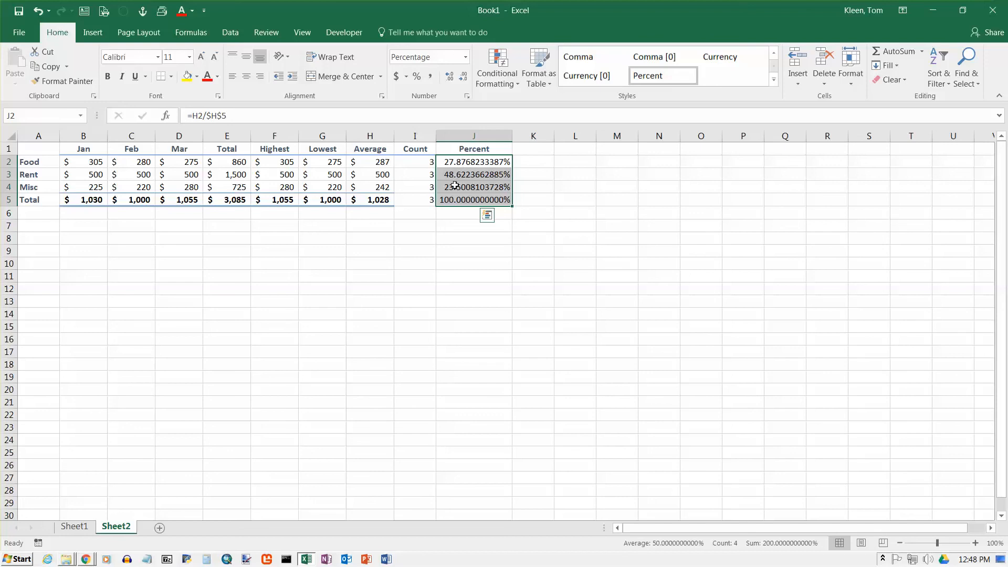
mouse_move(464, 193)
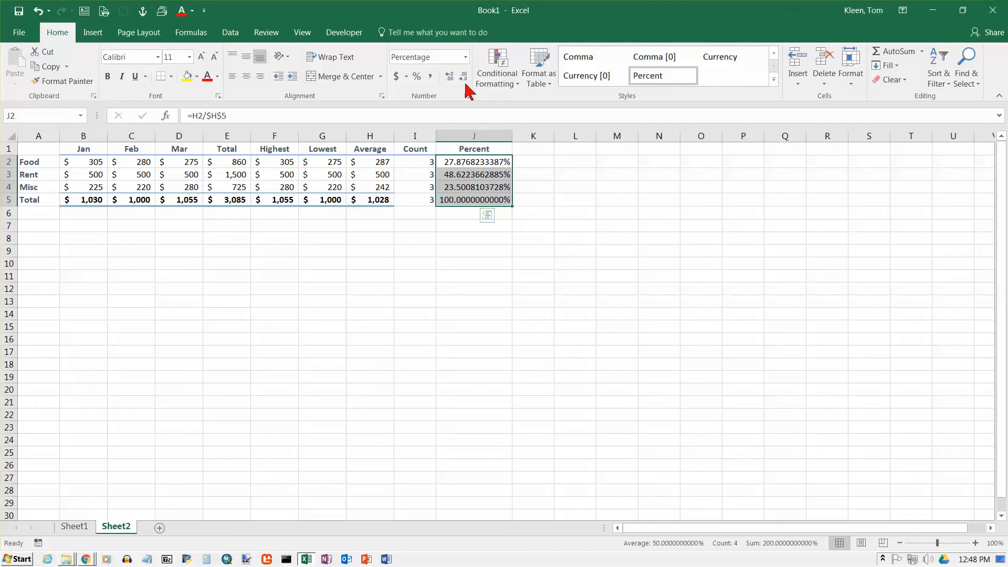
left_click(463, 76)
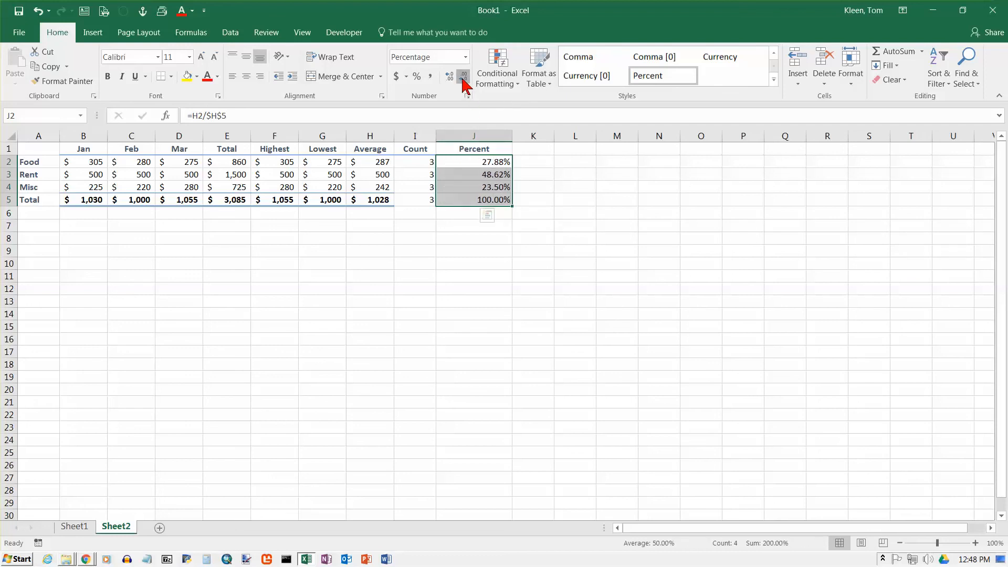
left_click(463, 76)
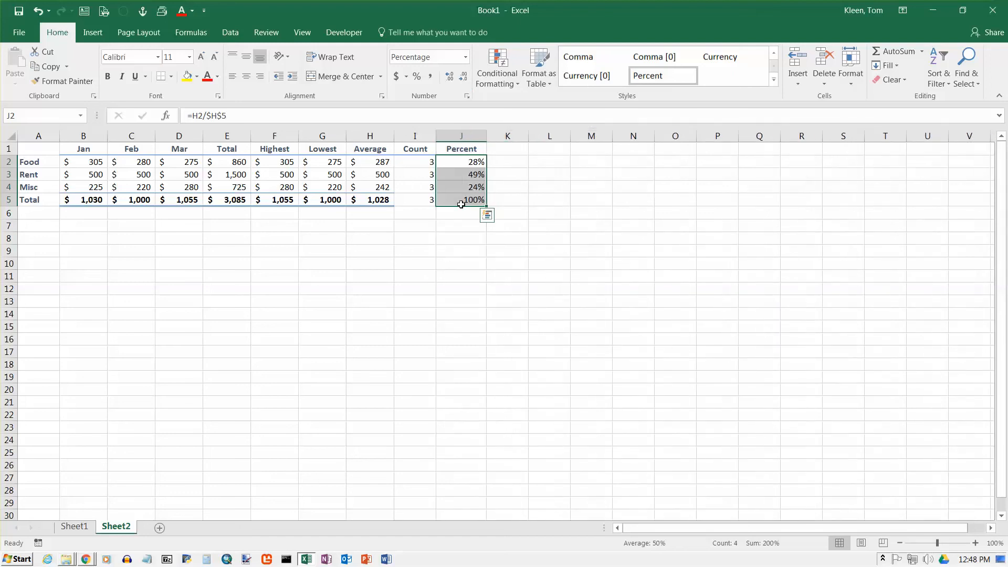
left_click(461, 161)
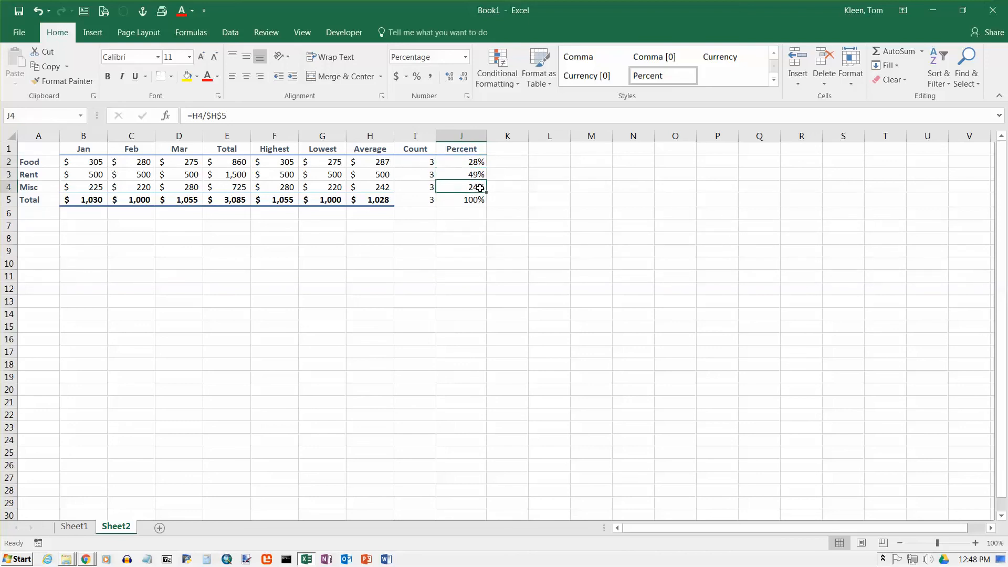
left_click(461, 175)
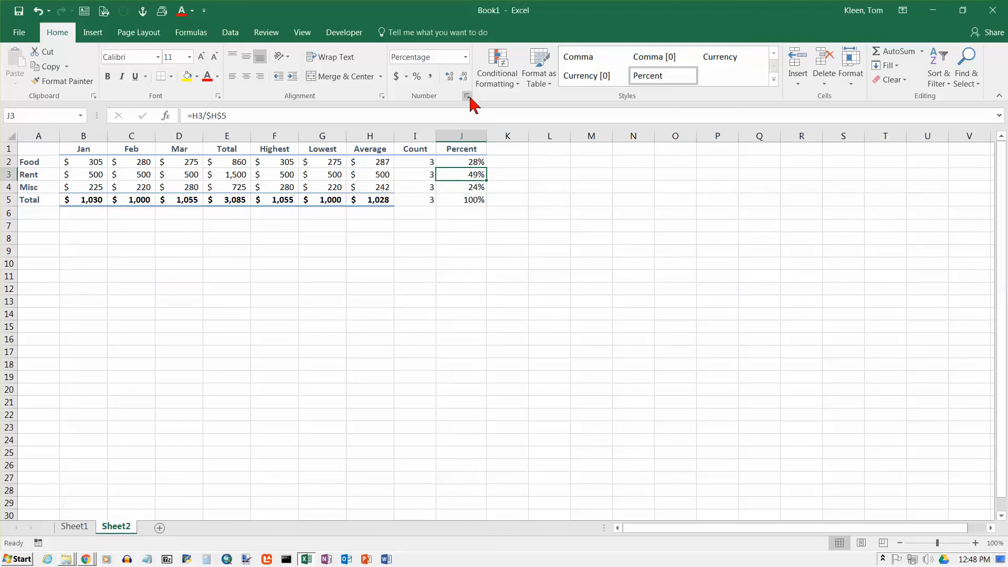
left_click(449, 75)
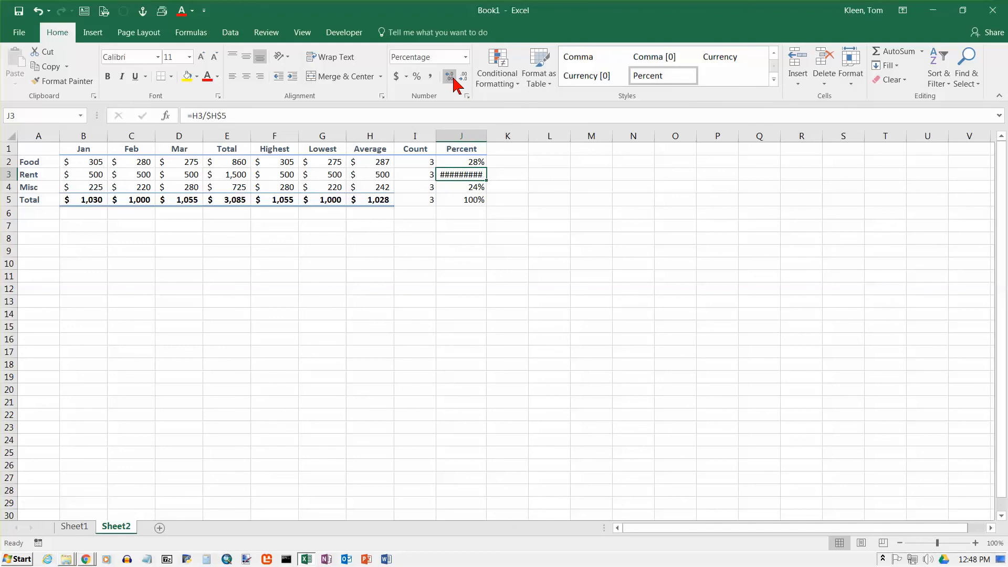
mouse_move(493, 135)
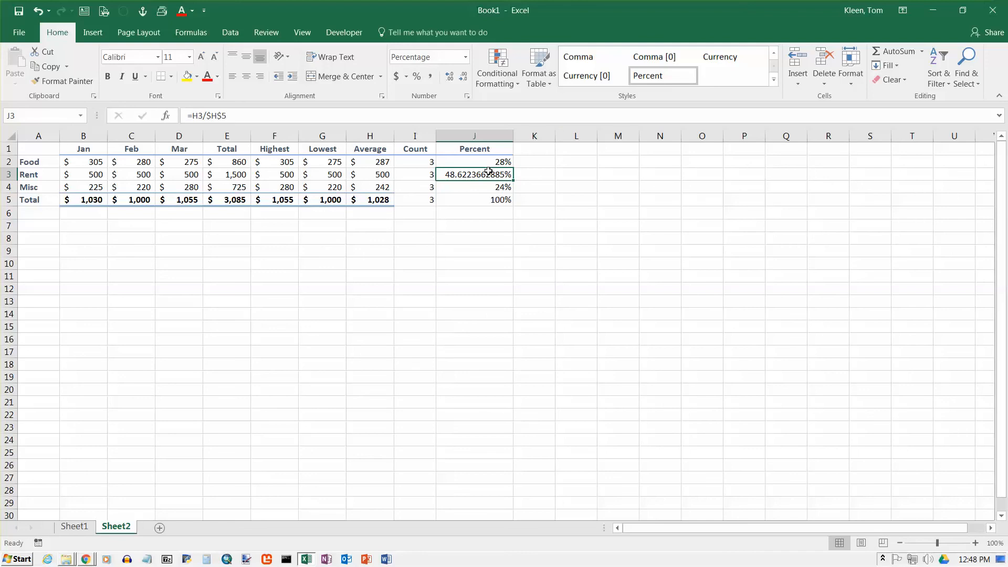
mouse_move(501, 162)
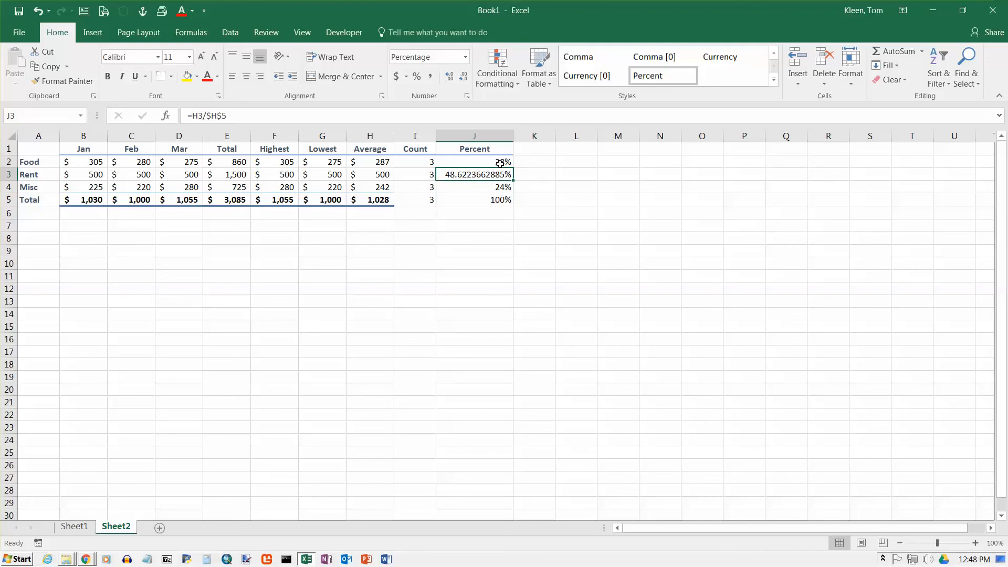
mouse_move(504, 186)
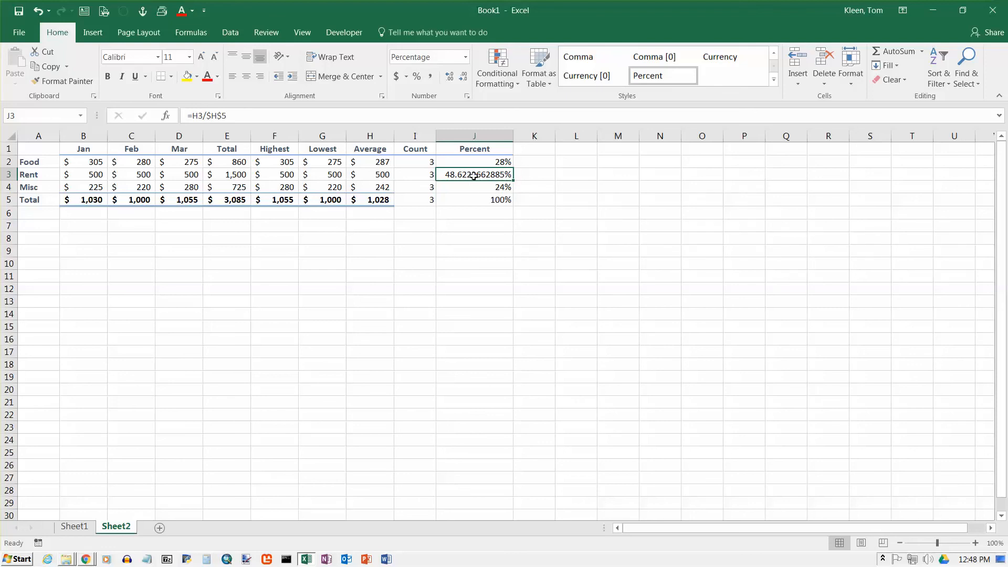
left_click(462, 76)
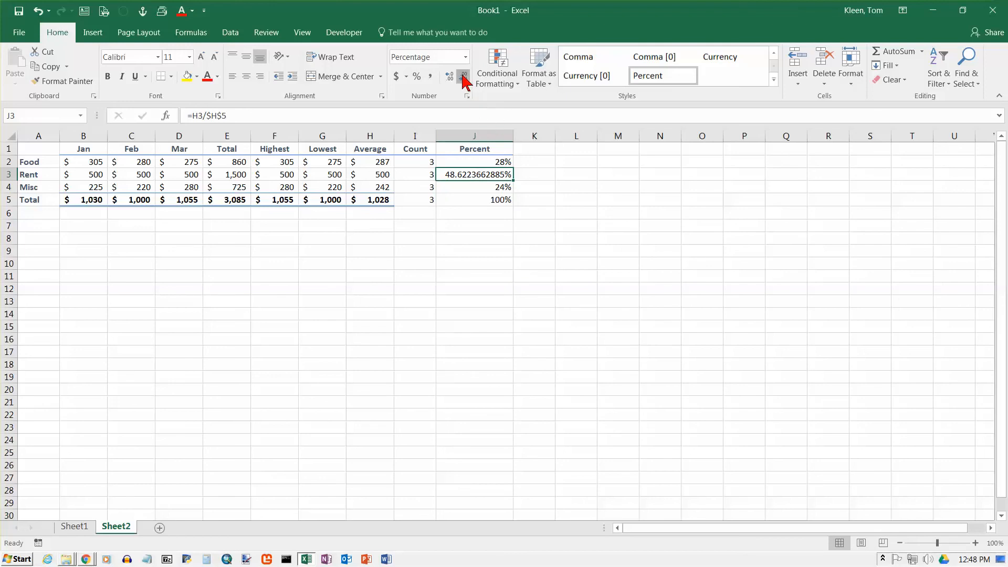
left_click(462, 75)
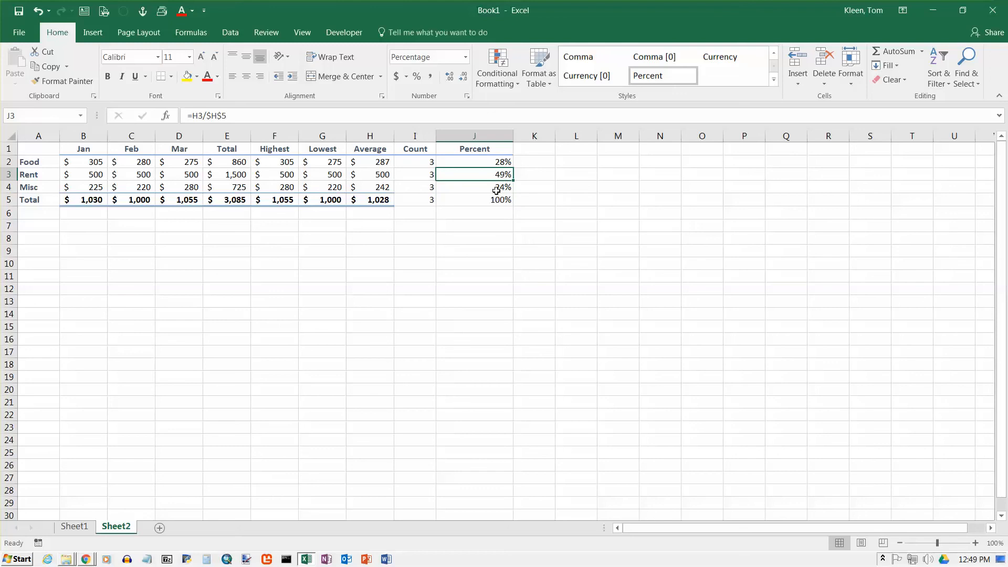
mouse_move(501, 199)
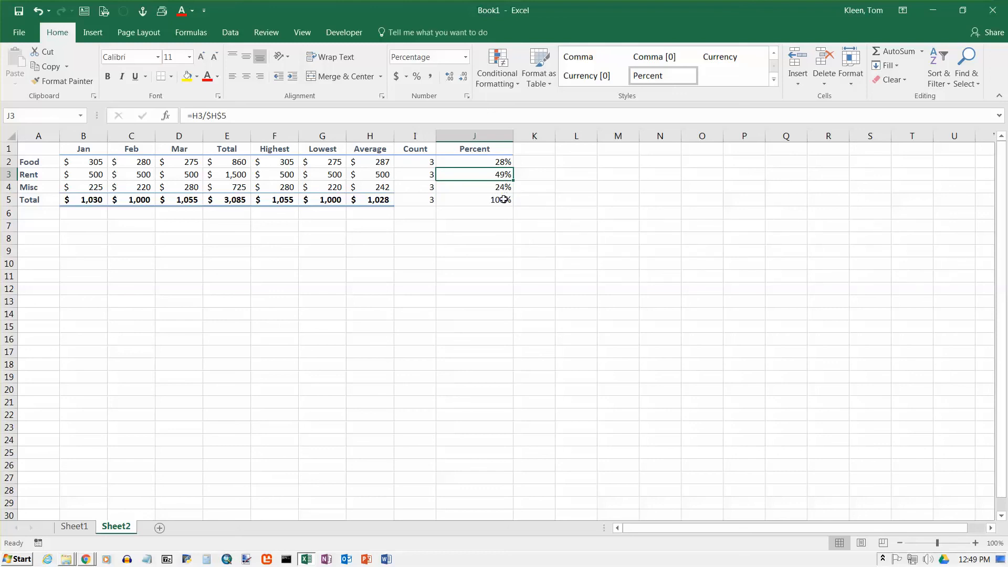
mouse_move(505, 199)
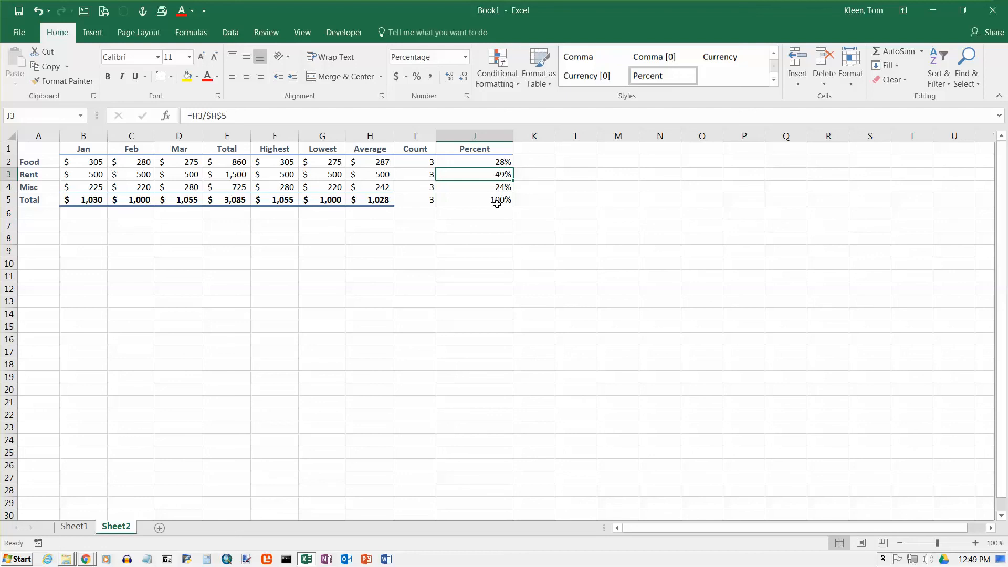
left_click(474, 161)
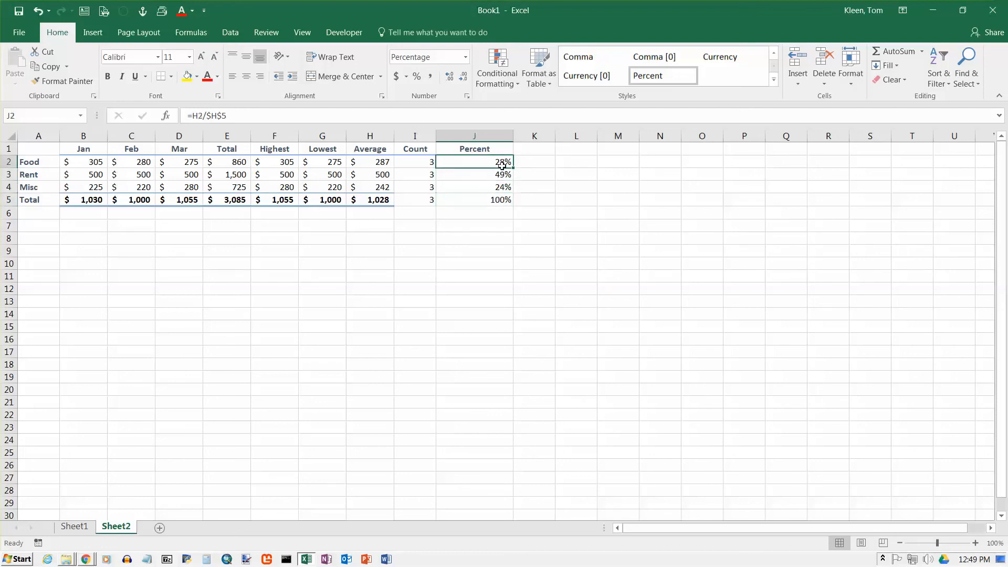
left_click_drag(473, 161, 473, 187)
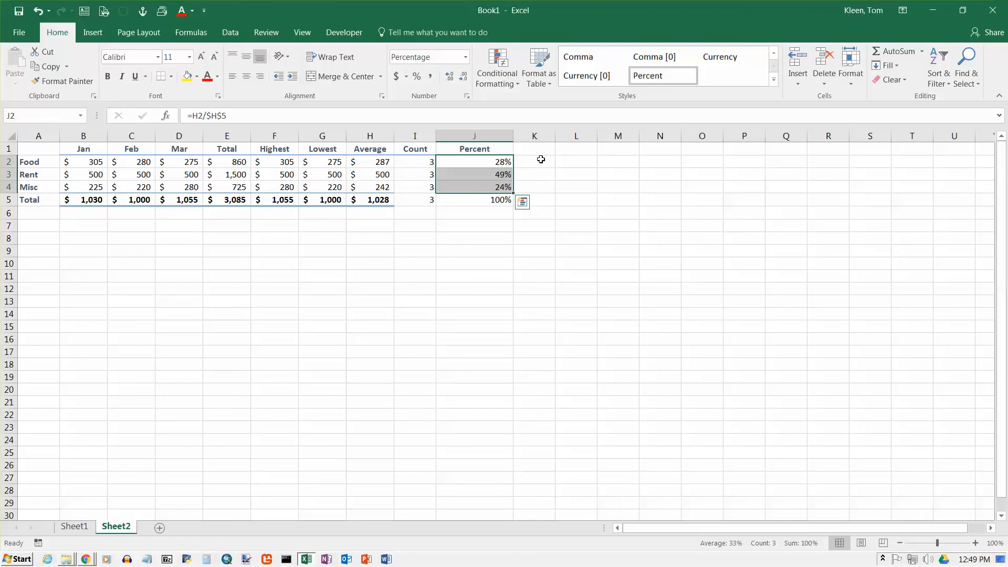
mouse_move(450, 75)
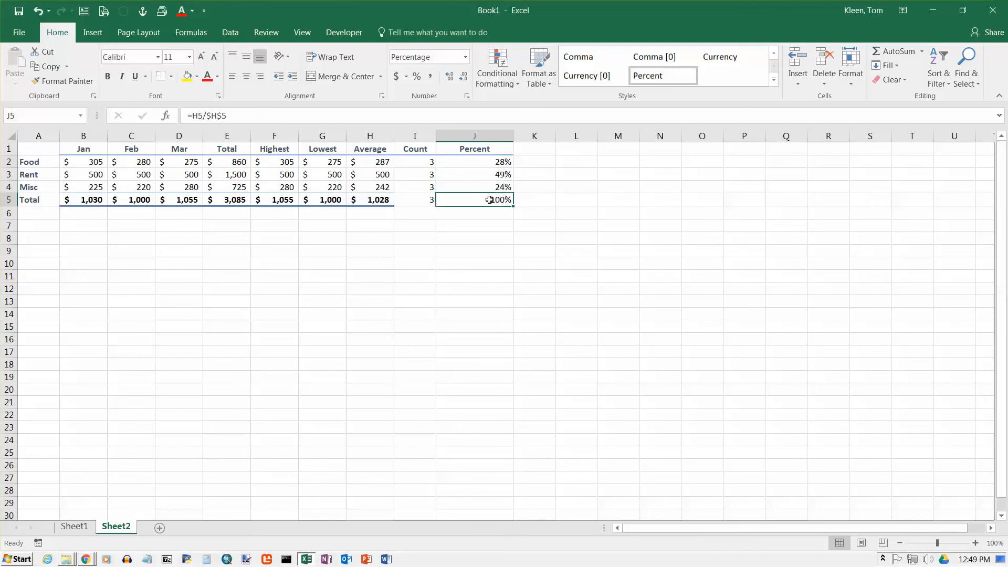
left_click(474, 161)
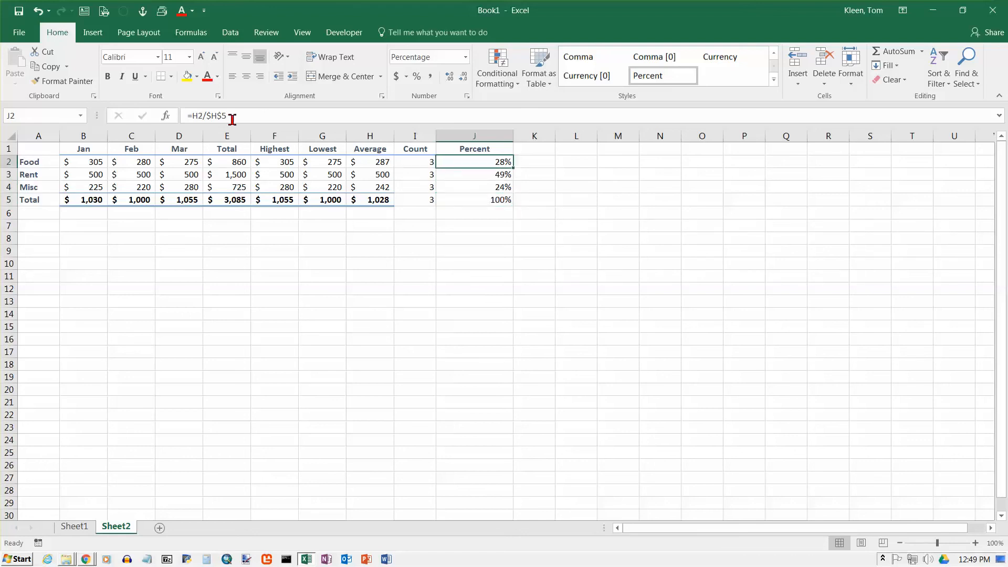